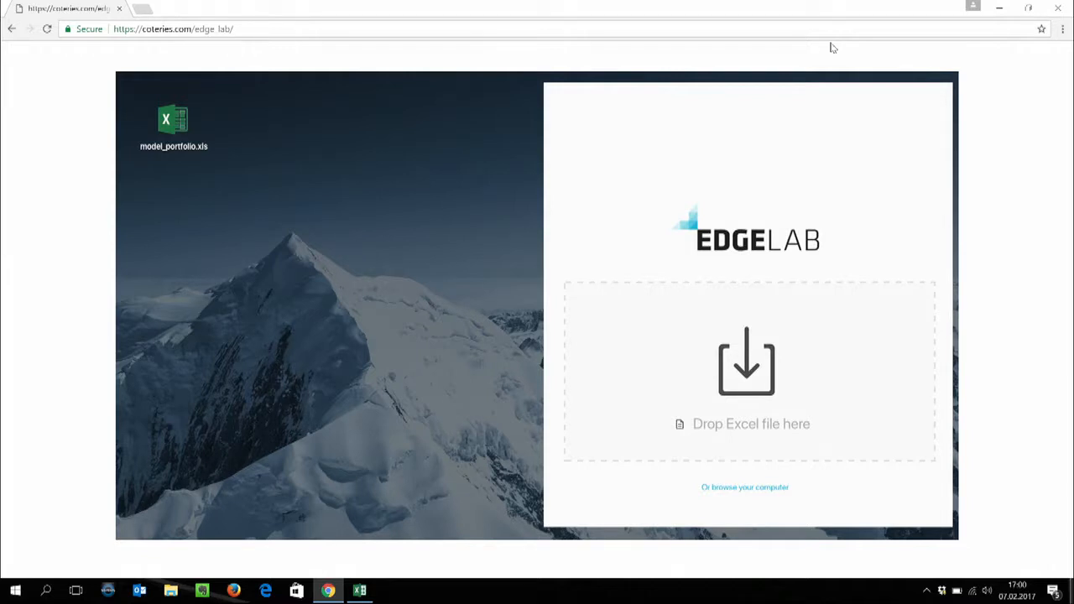
mouse_move(710, 50)
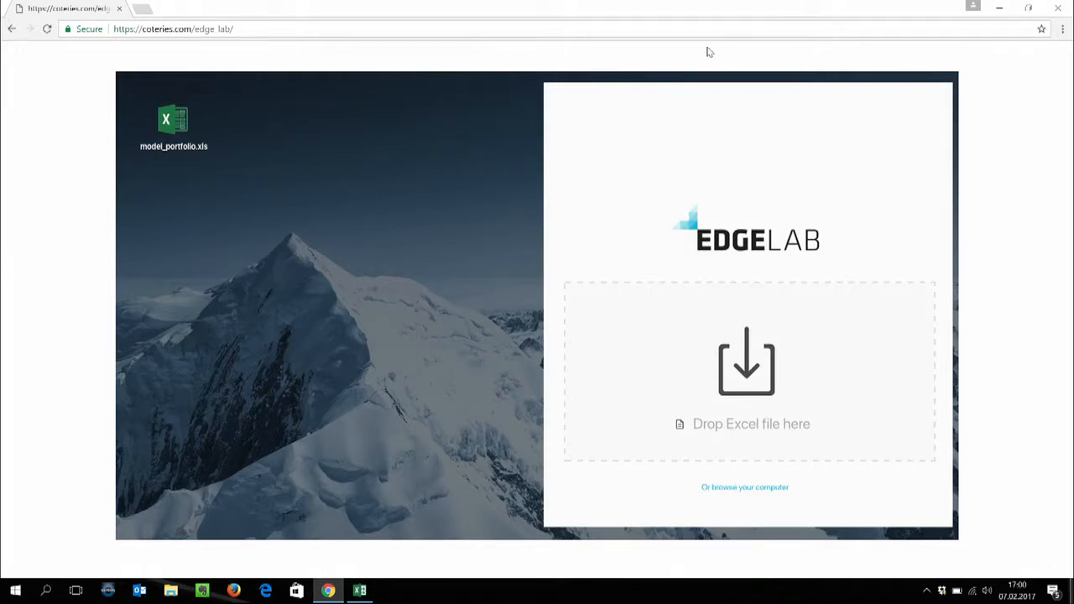
mouse_move(258, 112)
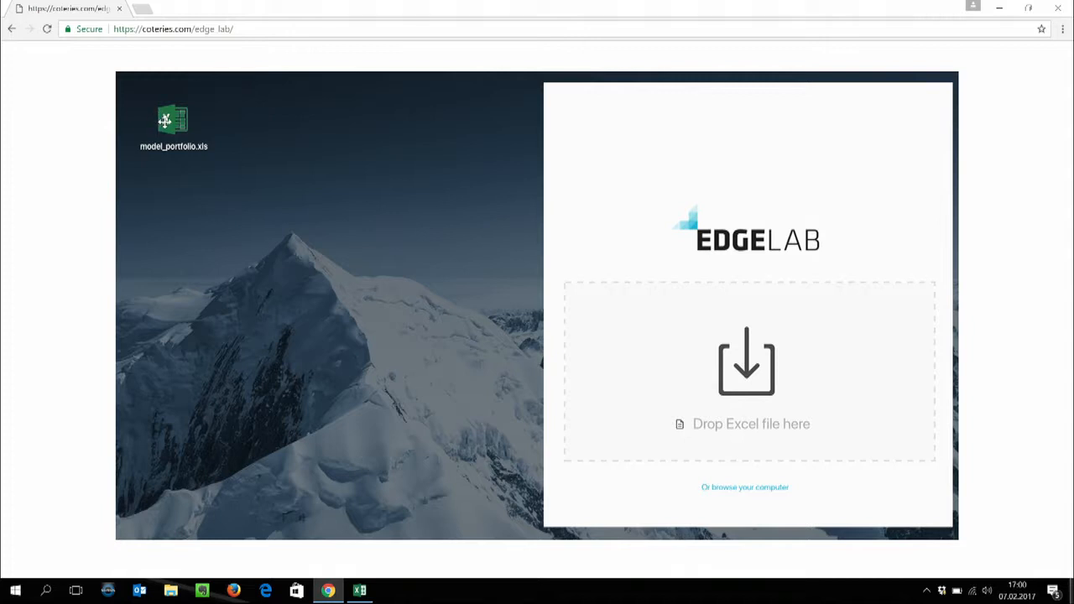
Step: Upload model_portfolio.xls by dropping it onto the EdgeLab page
drag(172, 121, 514, 260)
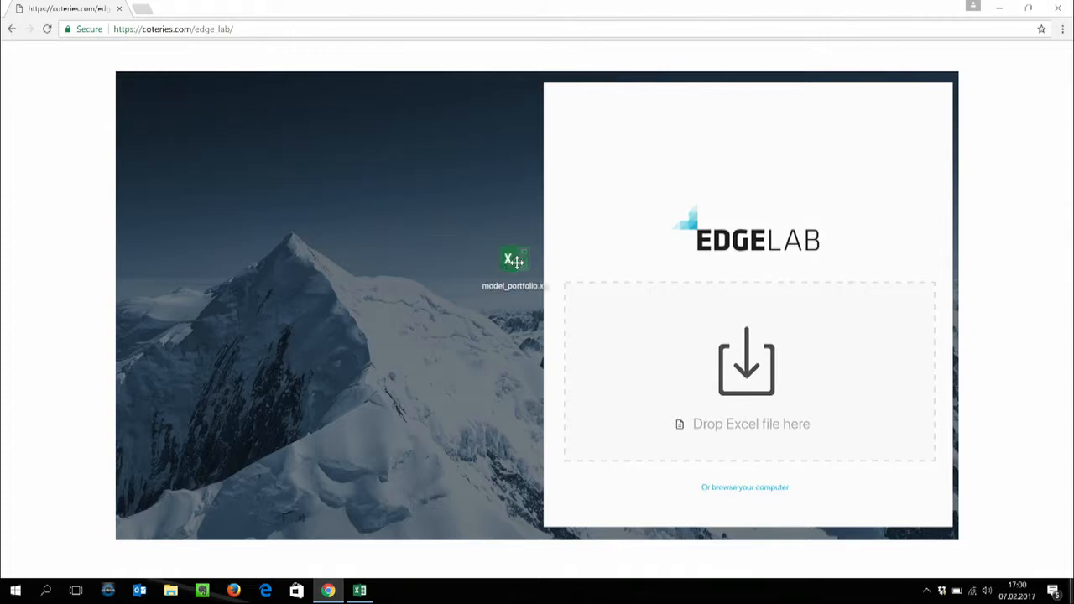
drag(513, 261, 745, 369)
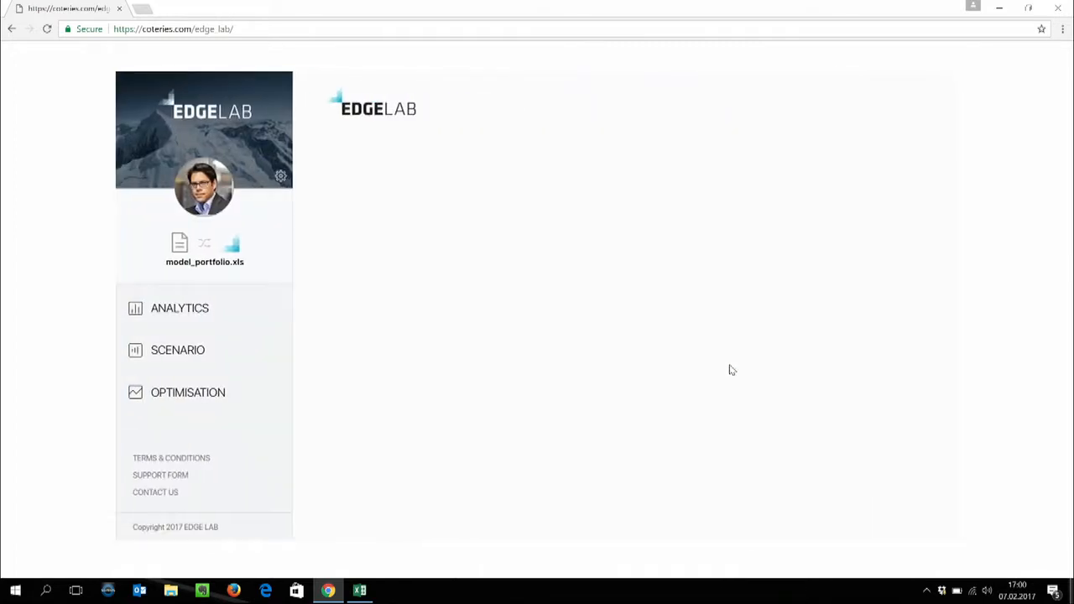
mouse_move(587, 362)
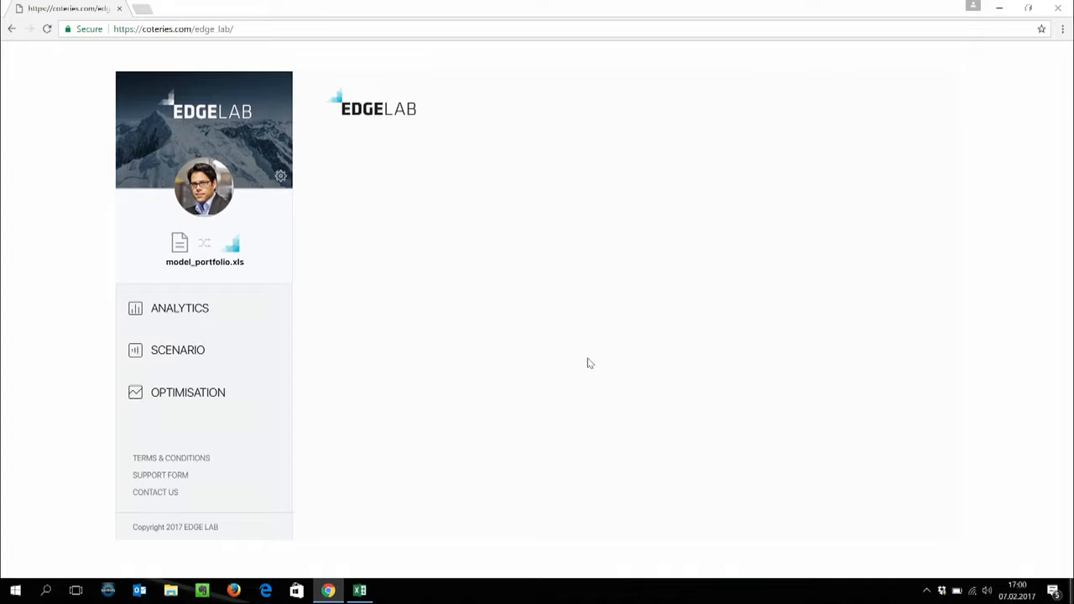
mouse_move(453, 354)
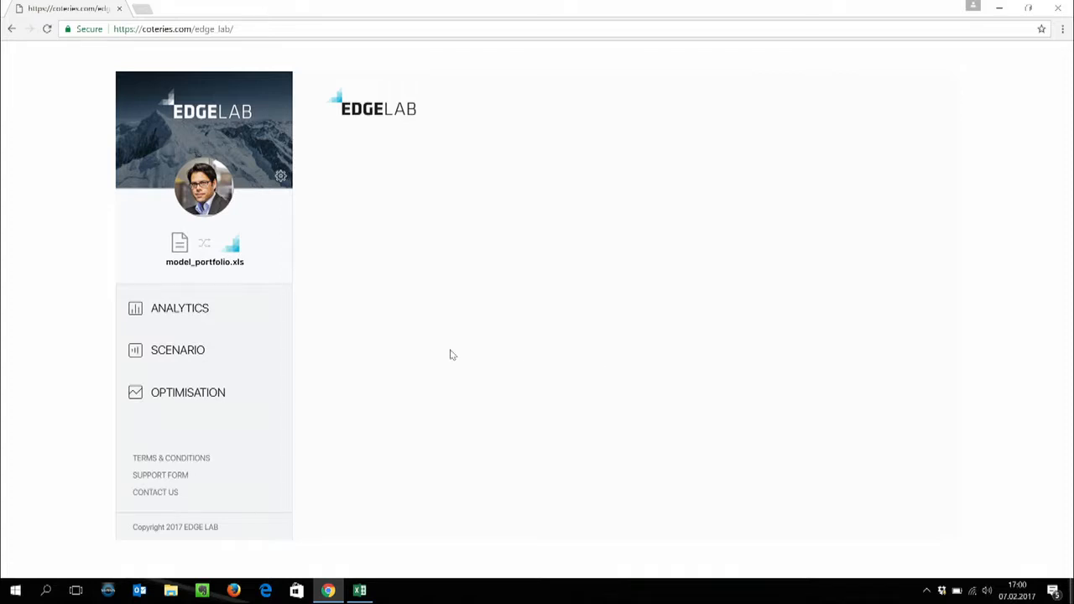
mouse_move(198, 351)
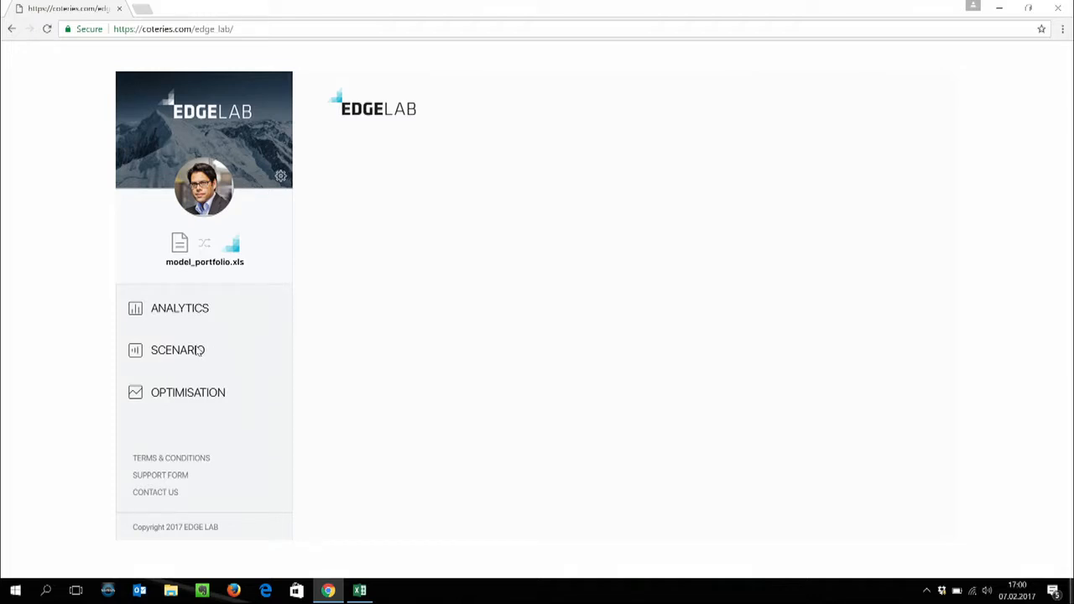
Step: In Scenario, tick the Brexit historical event to see its impact chart, then list the Predictive scenarios
click(178, 351)
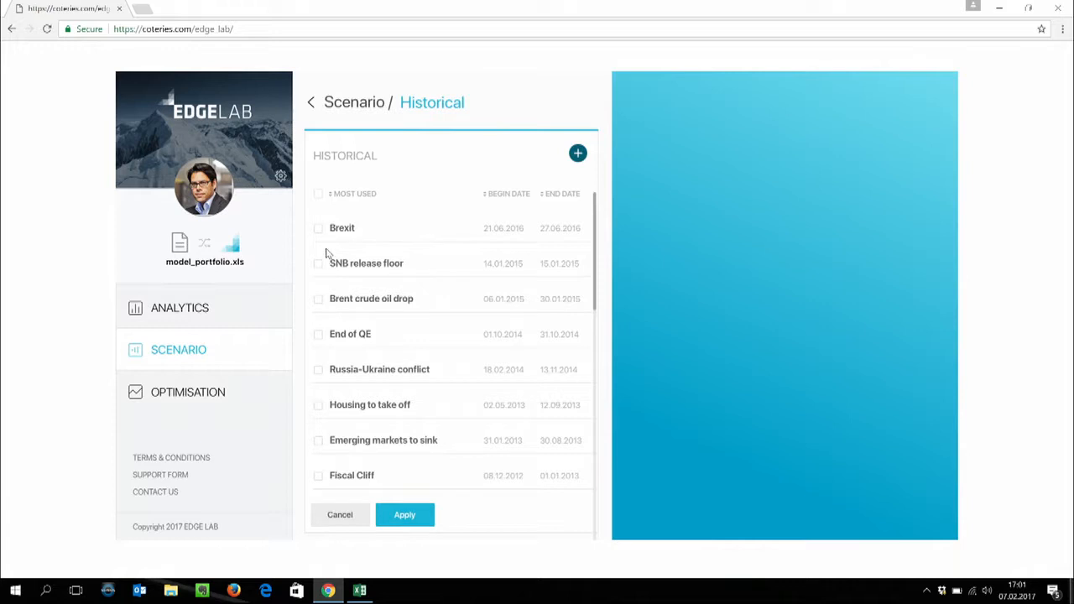
mouse_move(318, 234)
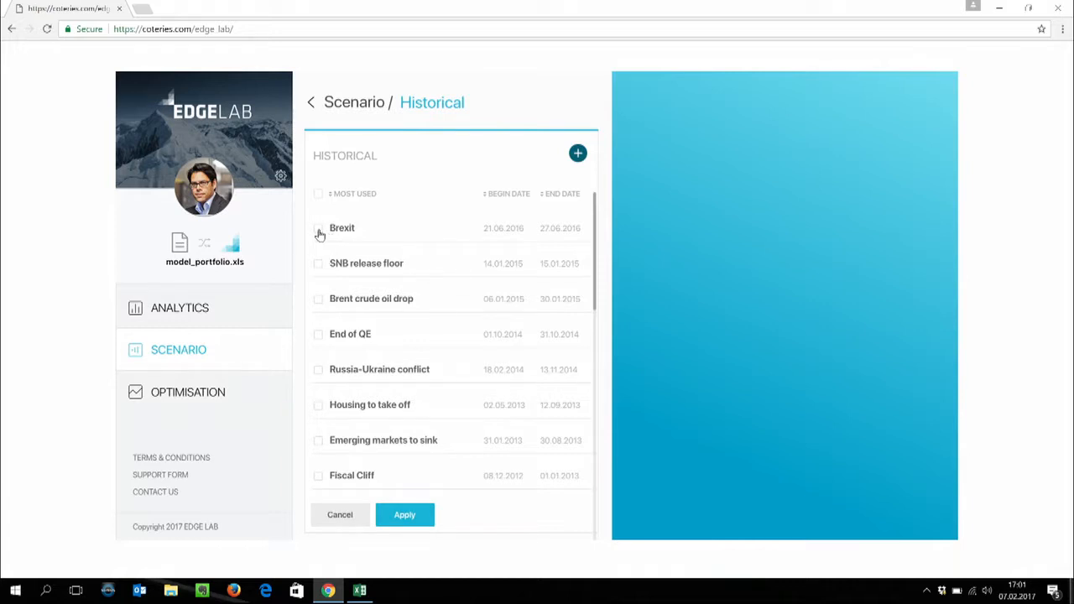
click(319, 228)
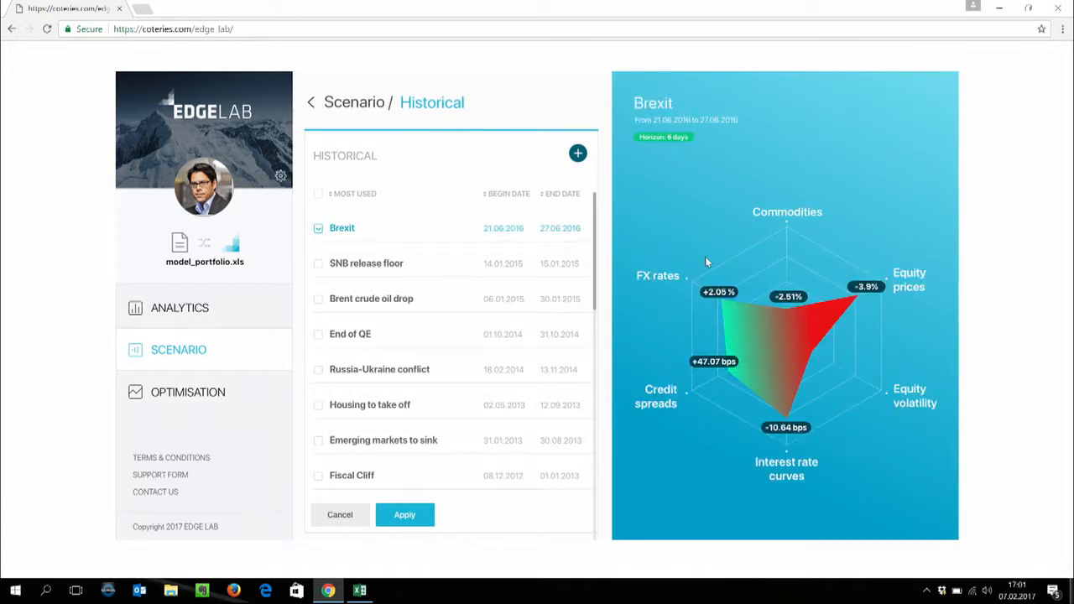
click(786, 336)
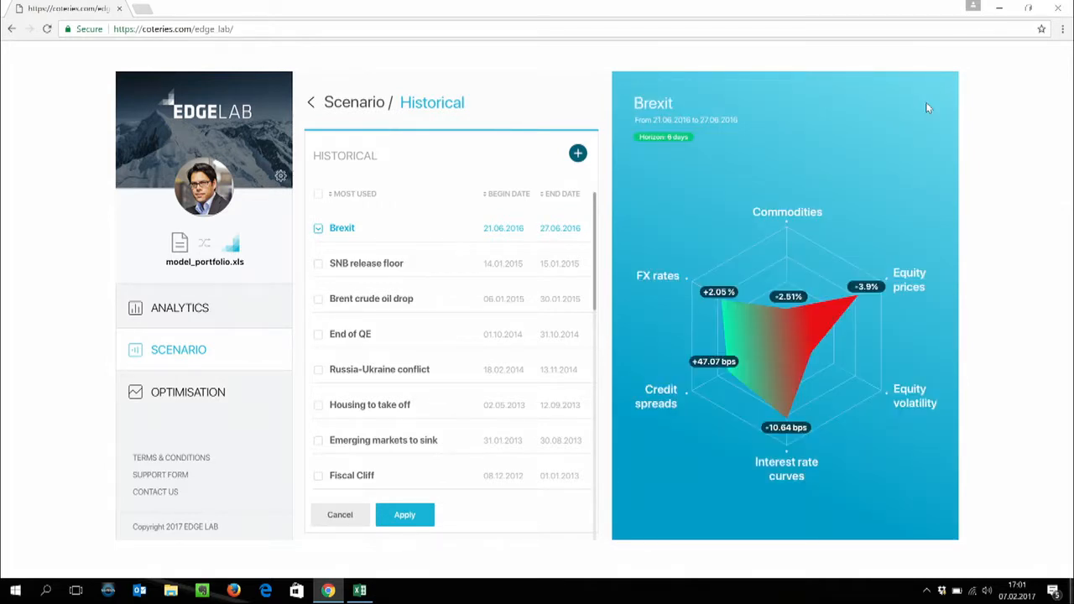
mouse_move(319, 198)
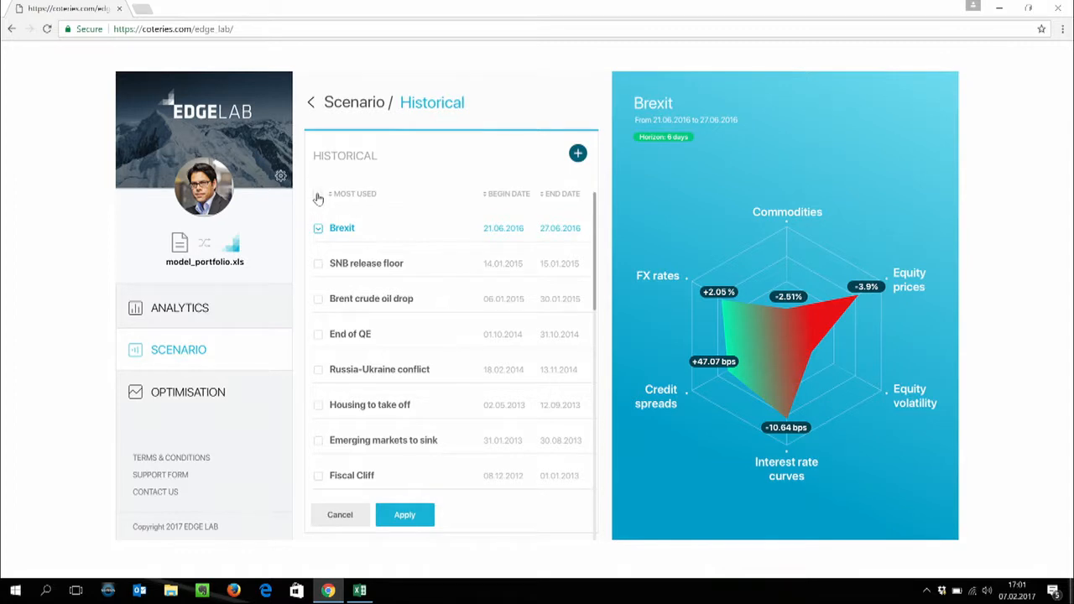
click(318, 194)
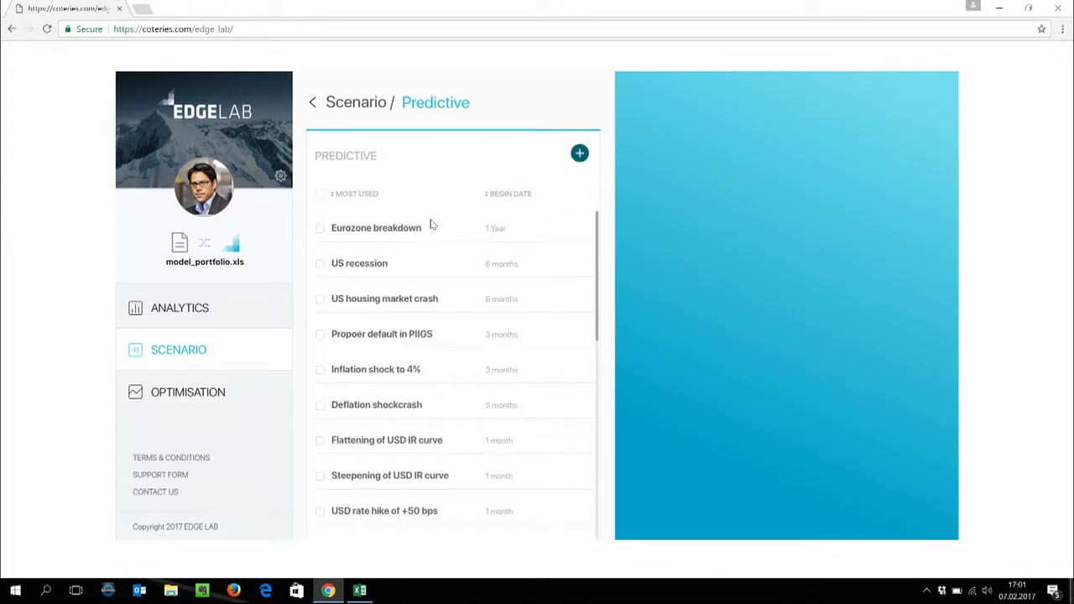
mouse_move(460, 275)
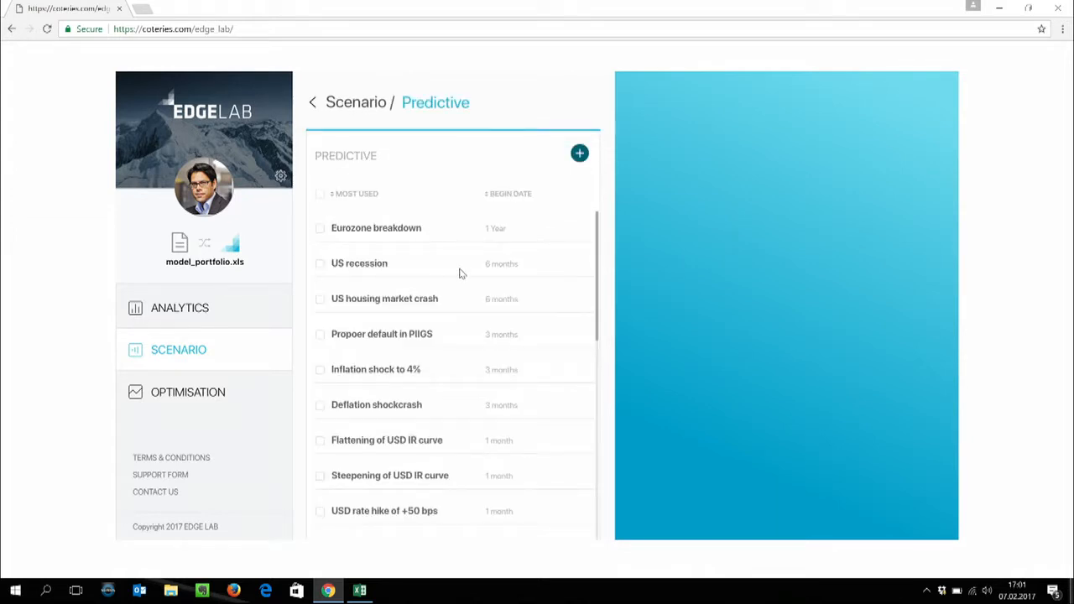
mouse_move(436, 277)
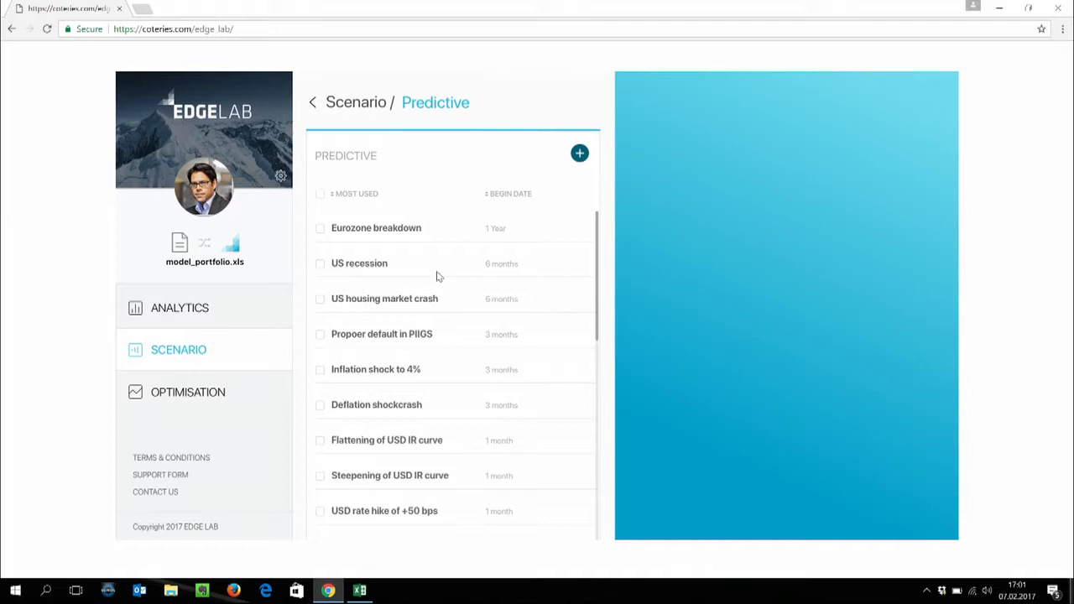
mouse_move(507, 195)
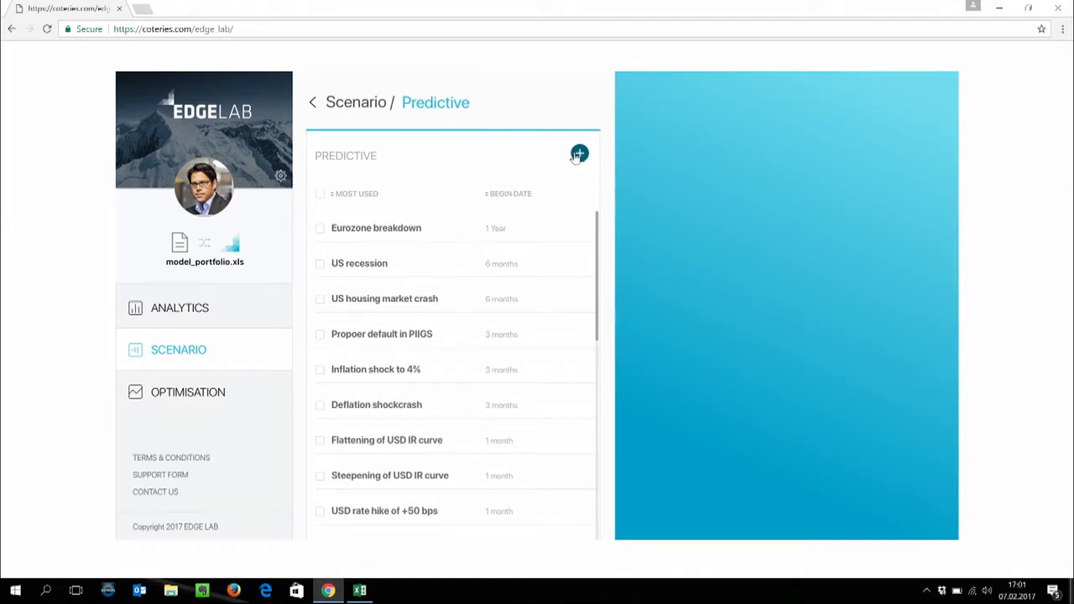
Step: Create a predictive scenario named 'Finovate market view' with a 90-day horizon and save it
click(579, 155)
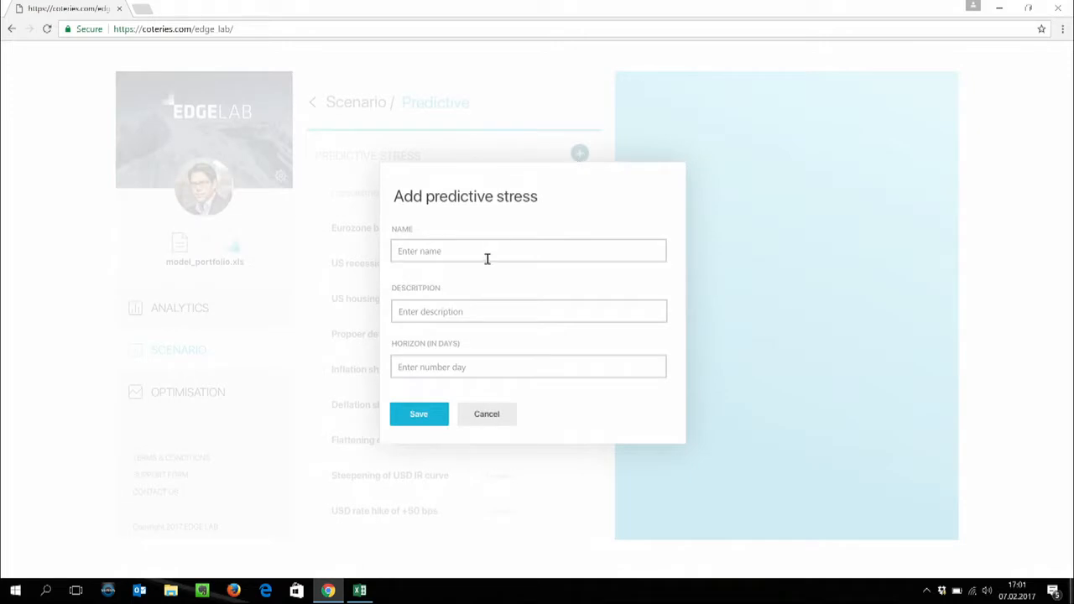
text(Fir)
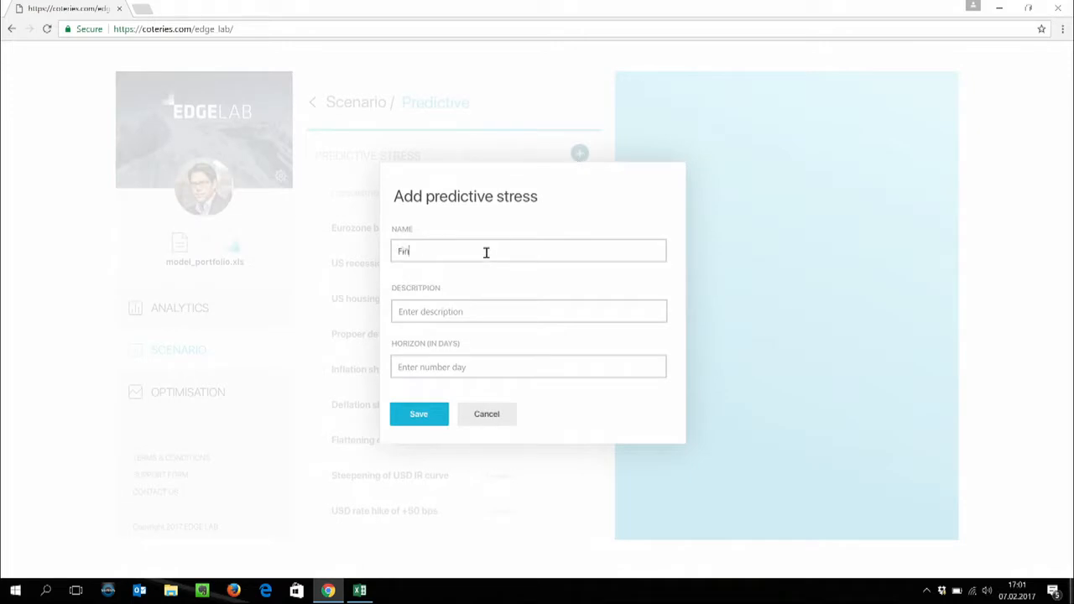
text(ovate mar)
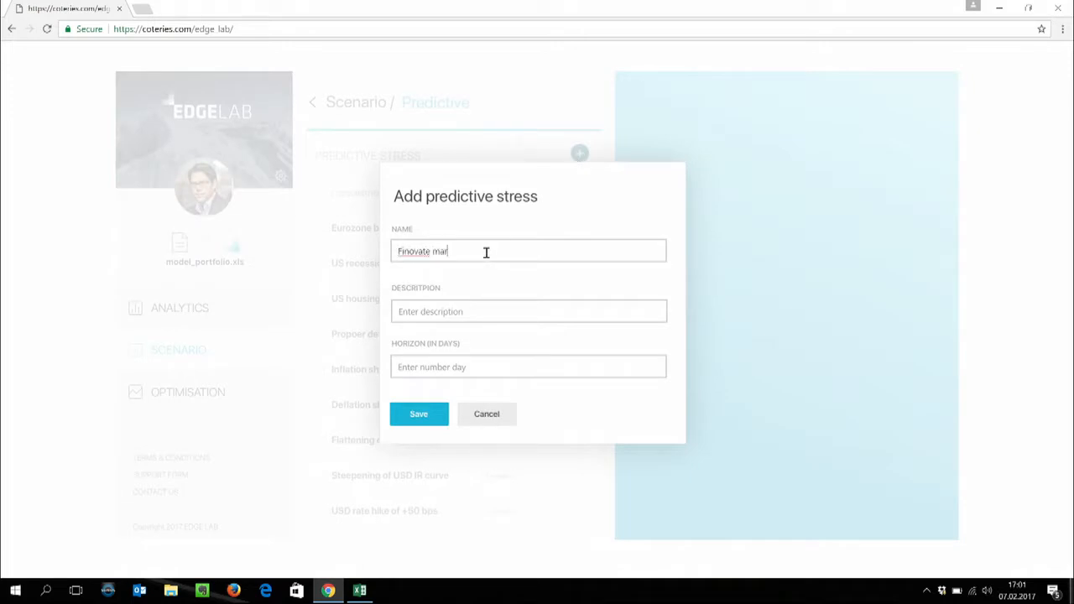
text(ket view)
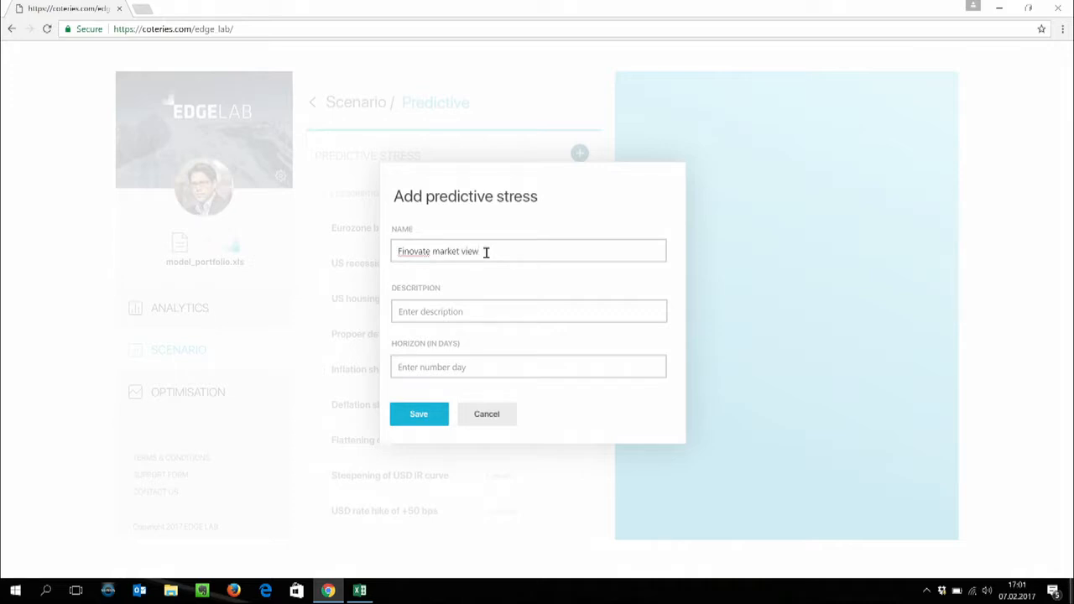
text(90)
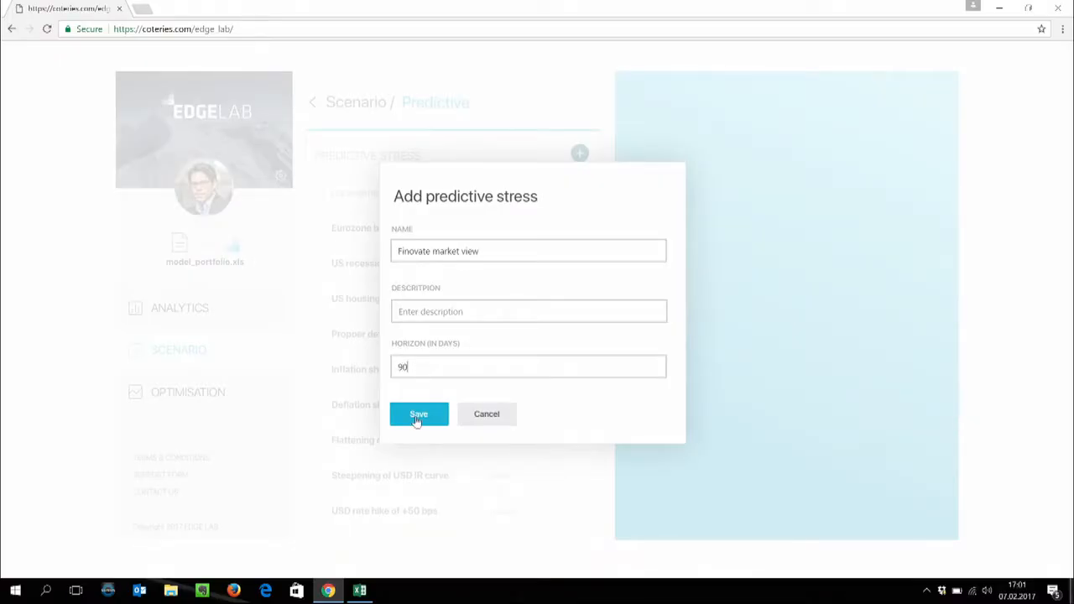
click(418, 413)
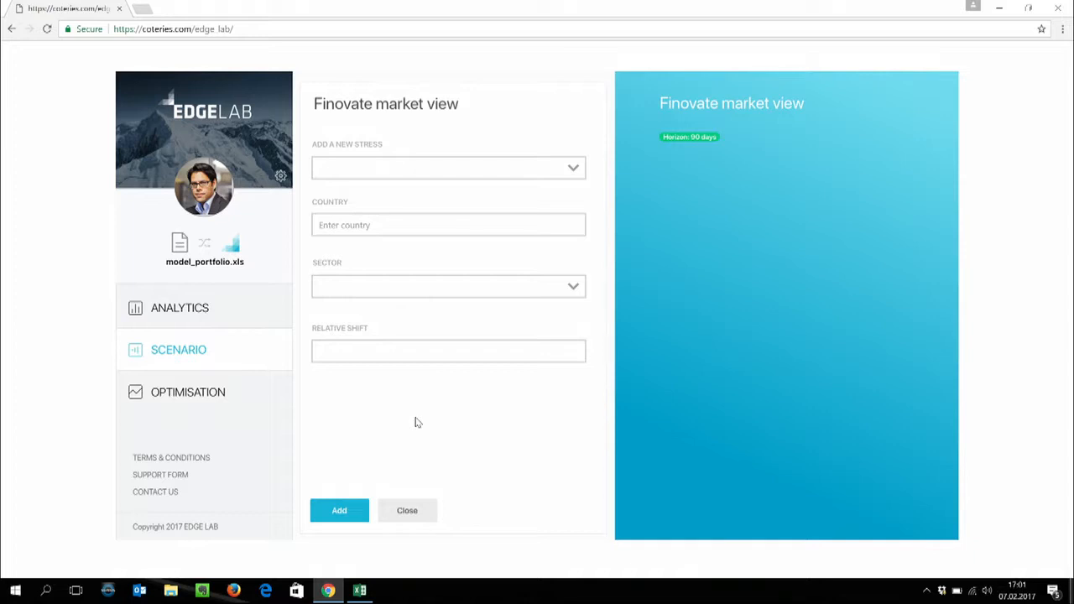
mouse_move(551, 272)
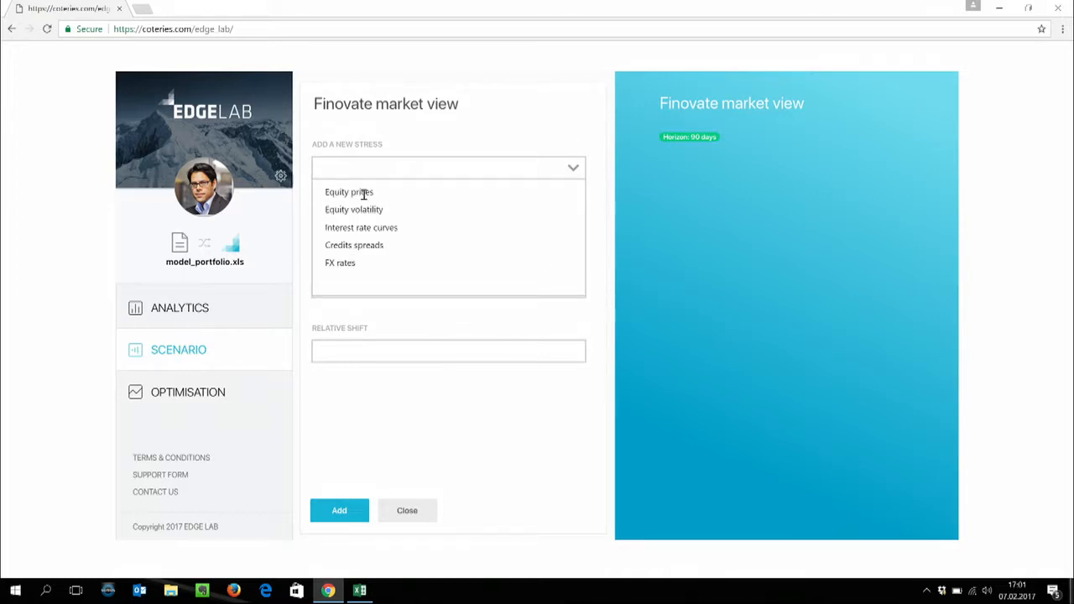
Step: Add an Equity prices stress for Germany, Financial sector, with a -1% relative shift
click(349, 191)
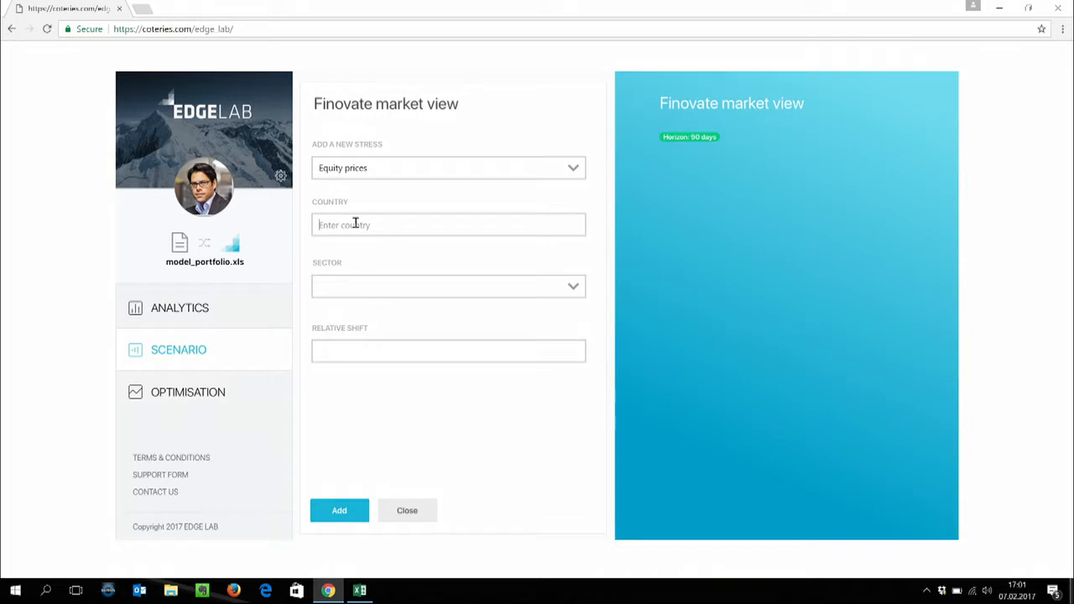
text(Germ)
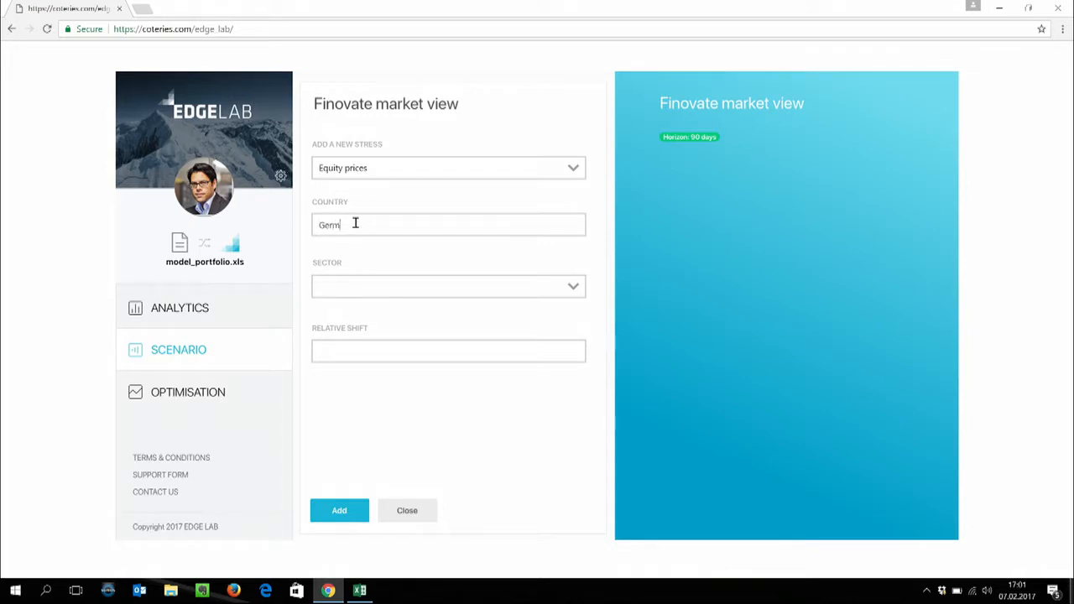
text(any)
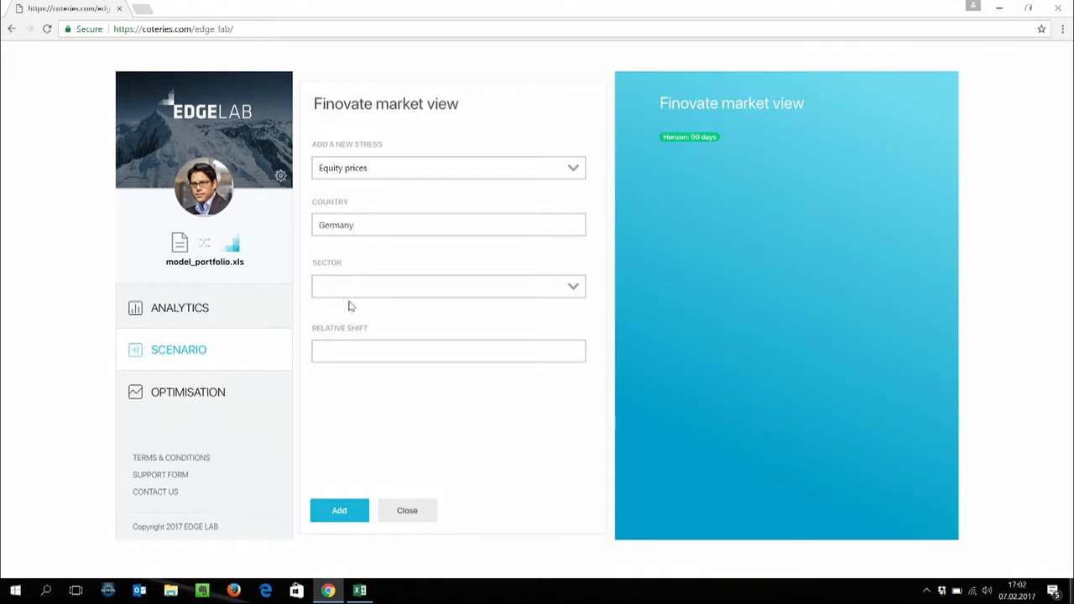
click(448, 285)
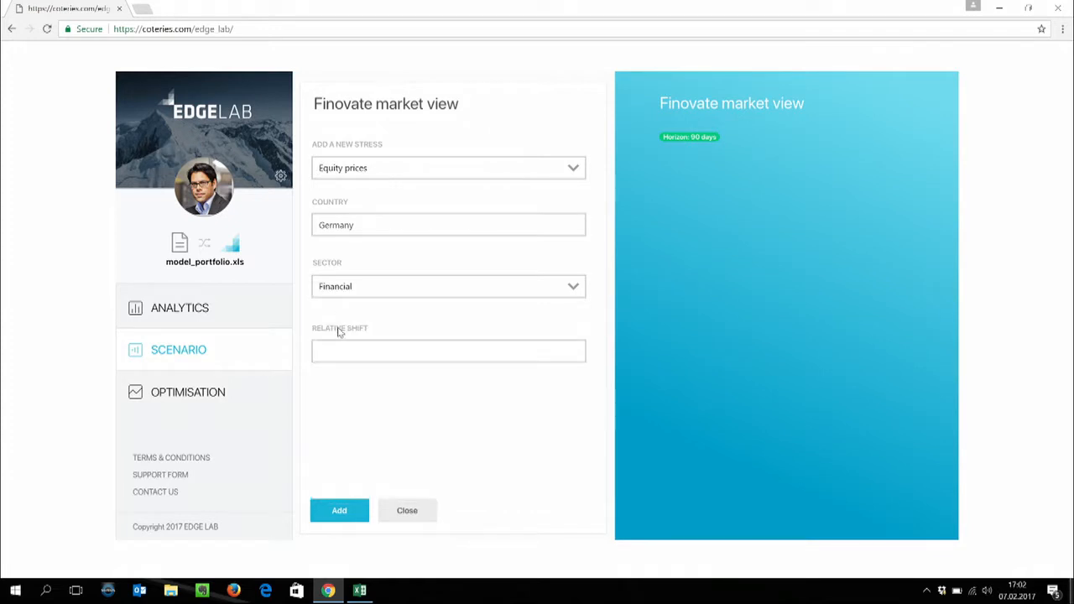
click(448, 351)
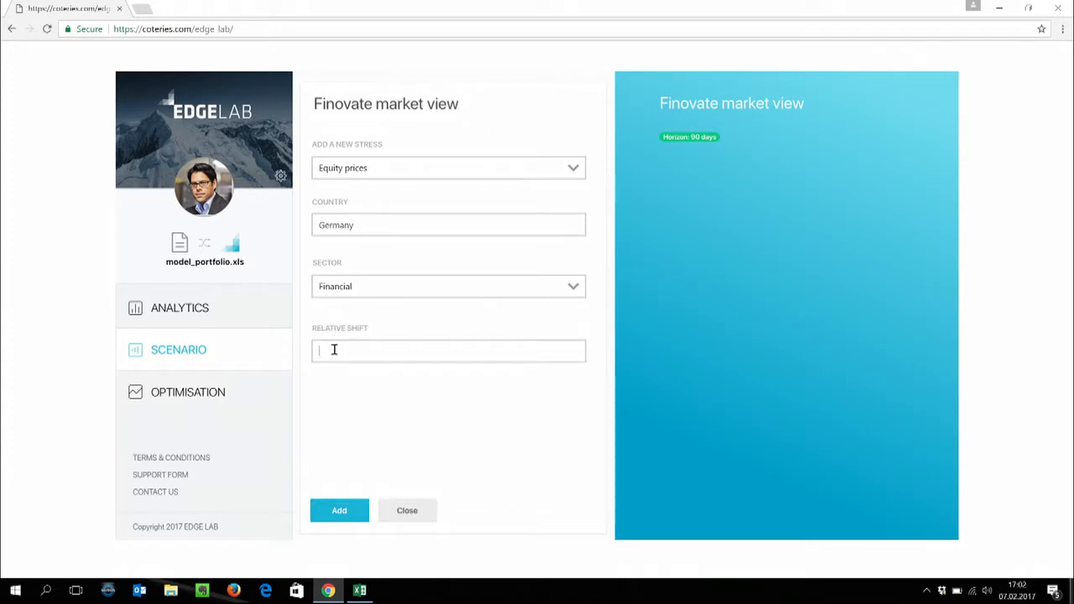
text(-1%)
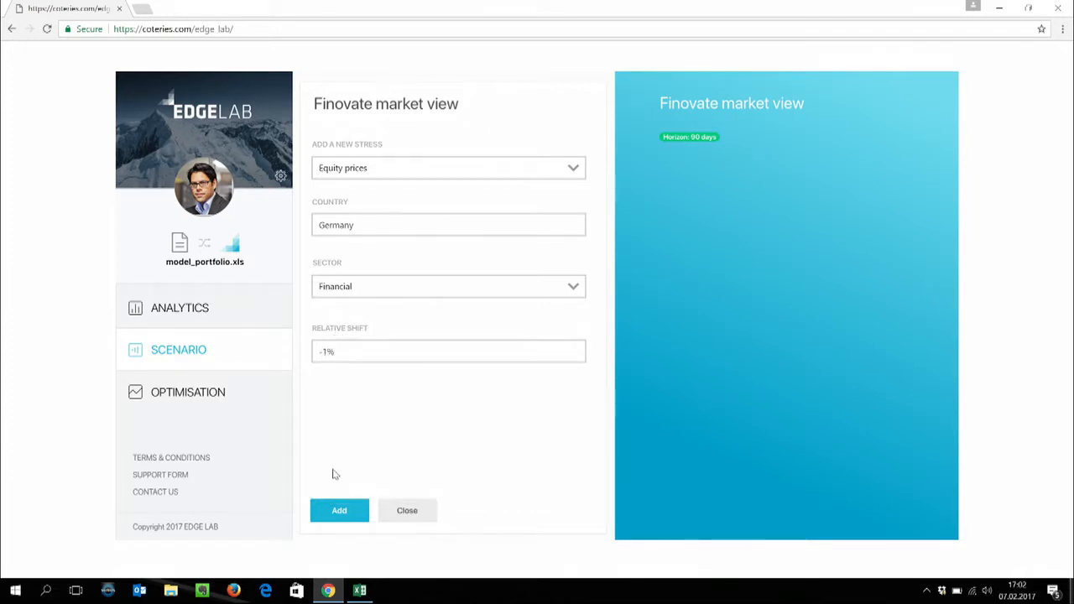
click(339, 510)
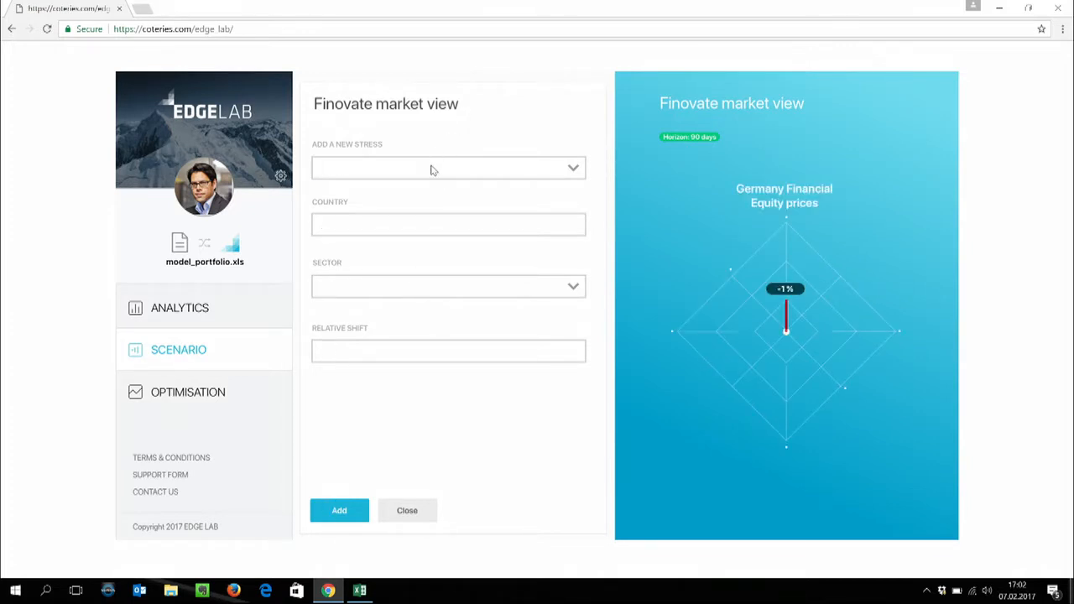
Step: Add an Equity prices stress for USA with a +4% relative shift
click(446, 167)
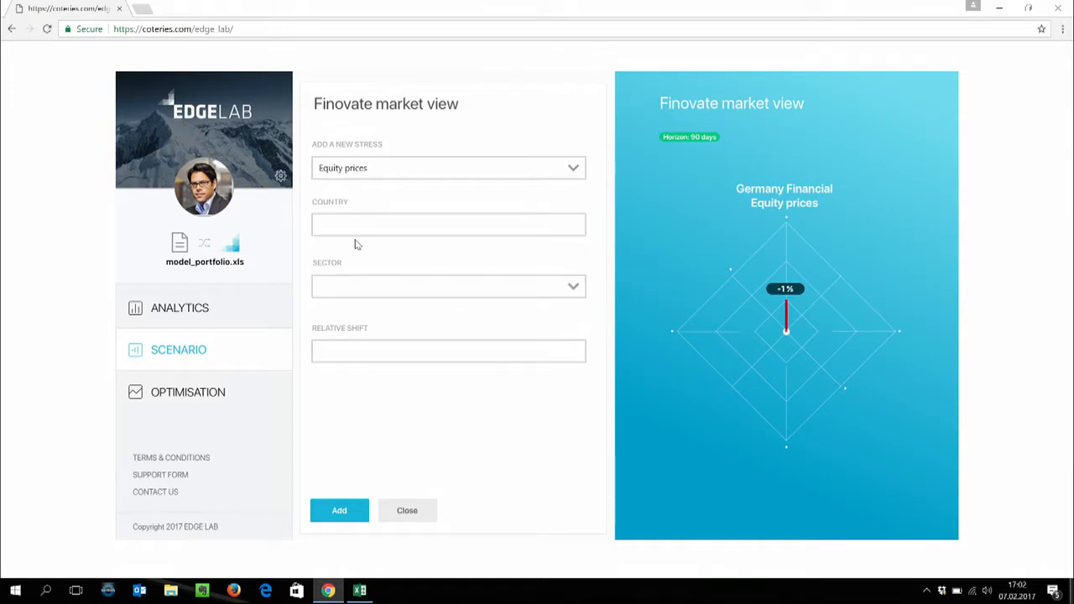
text(USA)
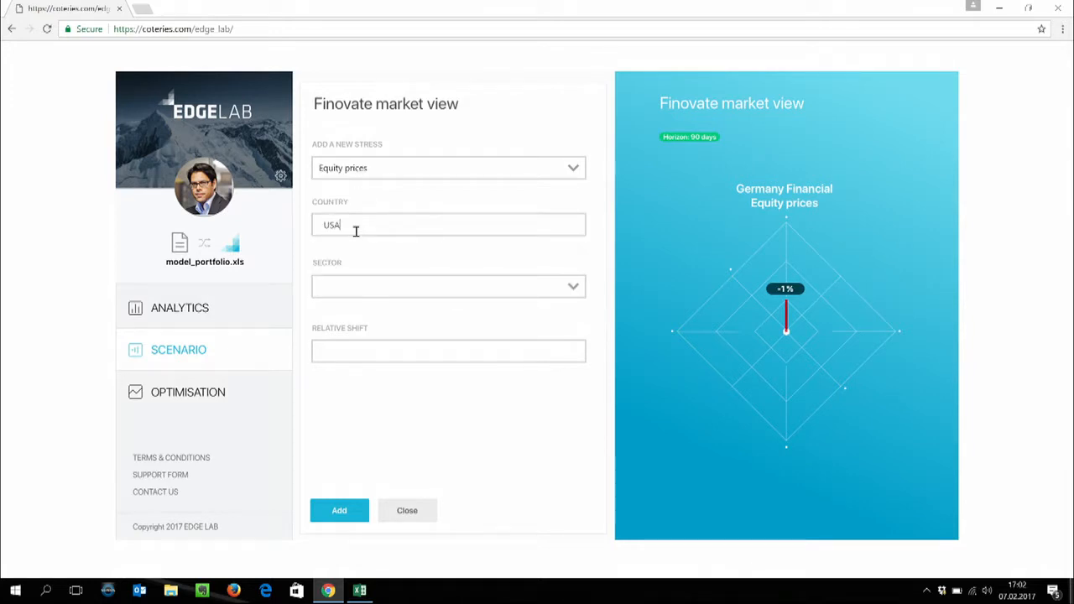
click(448, 351)
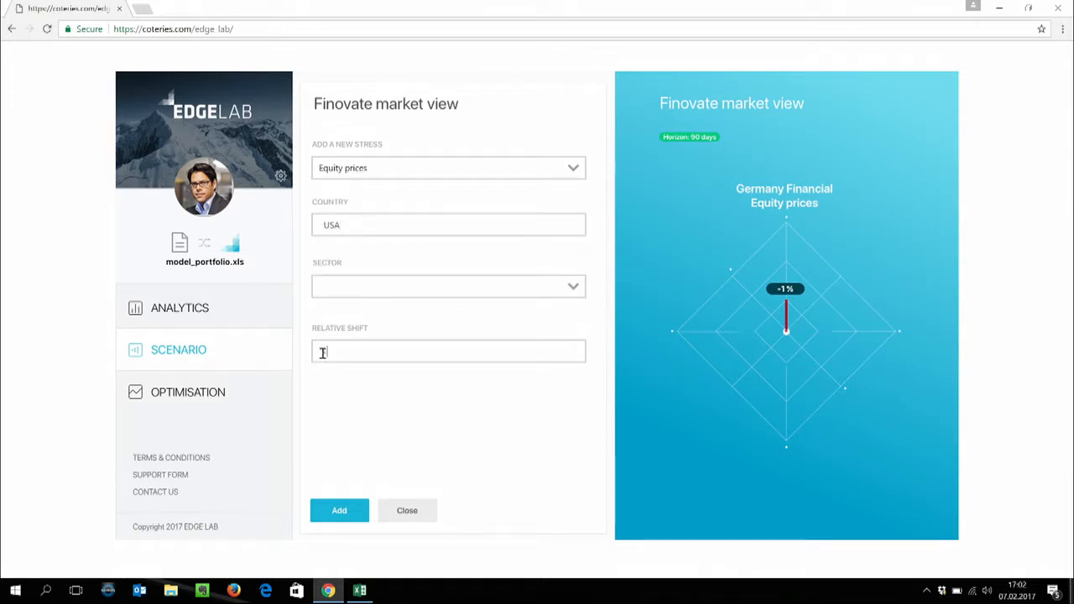
click(339, 510)
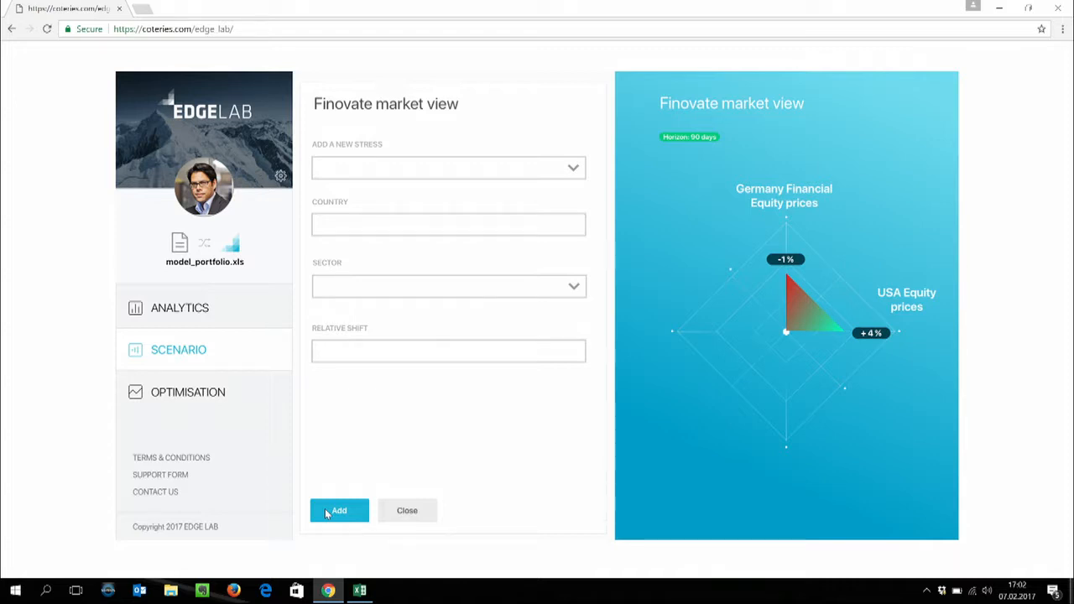
Step: Add an Interest rate curves stress for USD as a +25 bps absolute shift
click(448, 168)
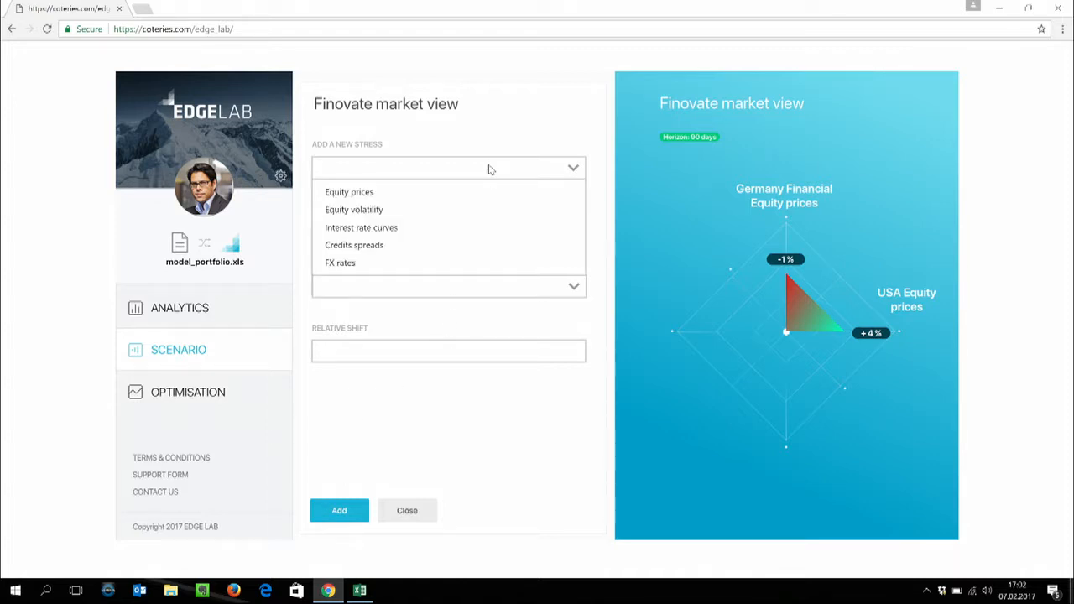
click(349, 192)
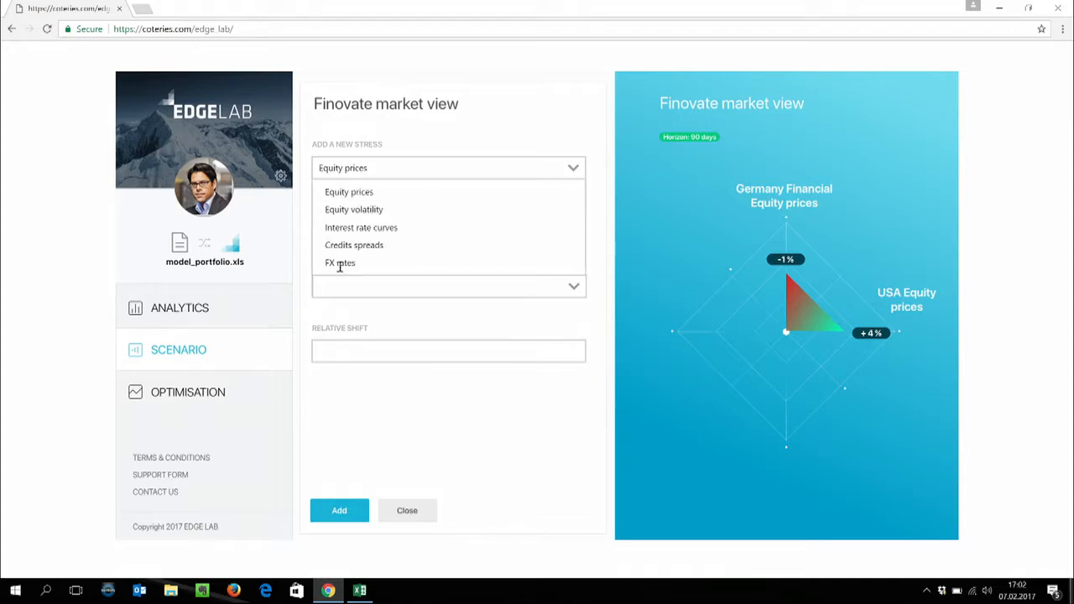
click(360, 228)
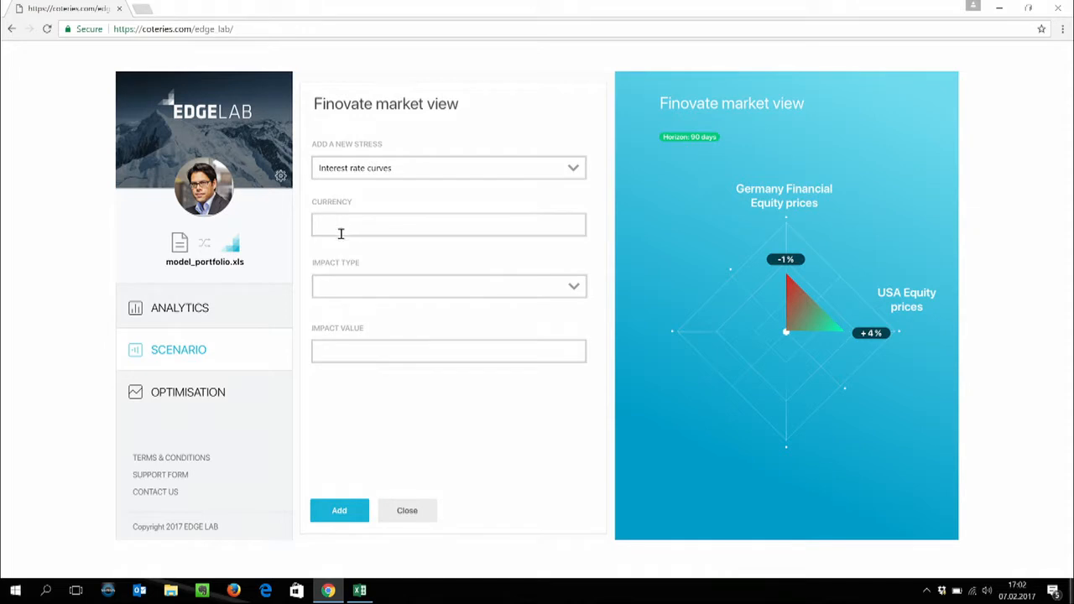
text(USD)
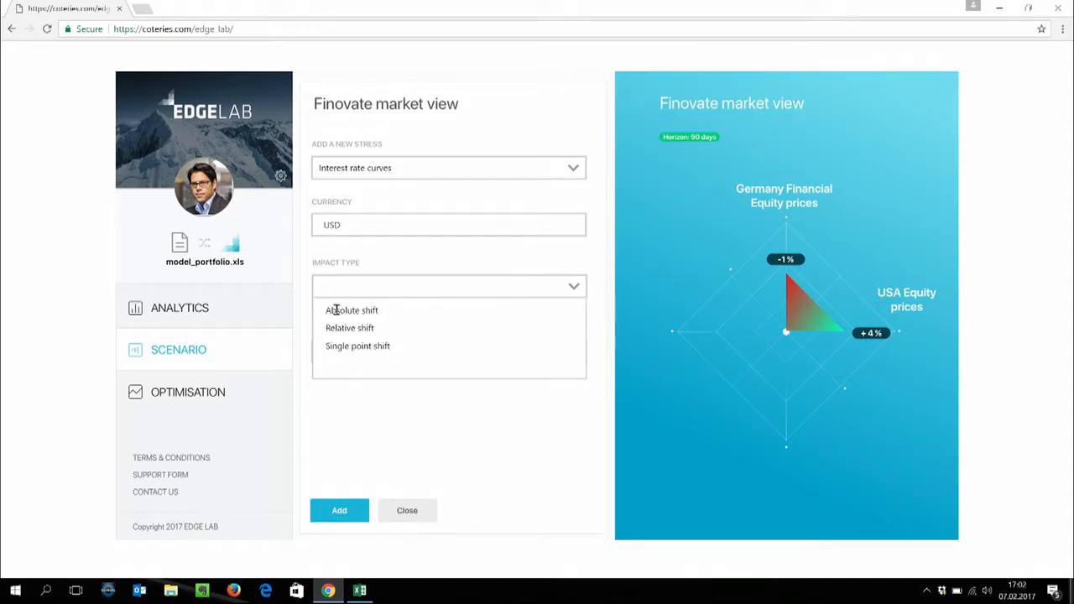
click(352, 309)
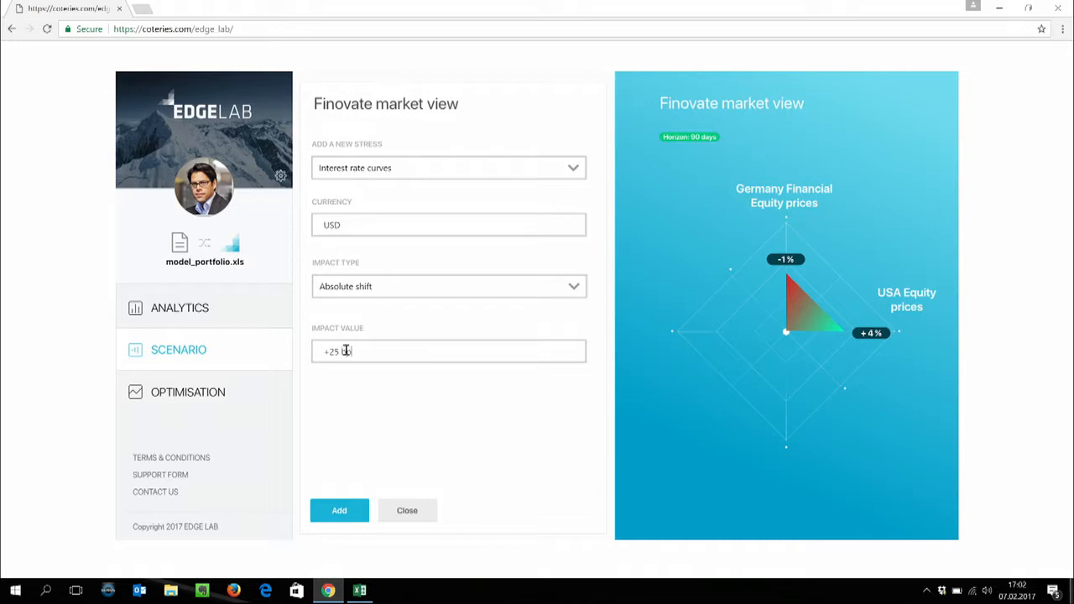
click(339, 511)
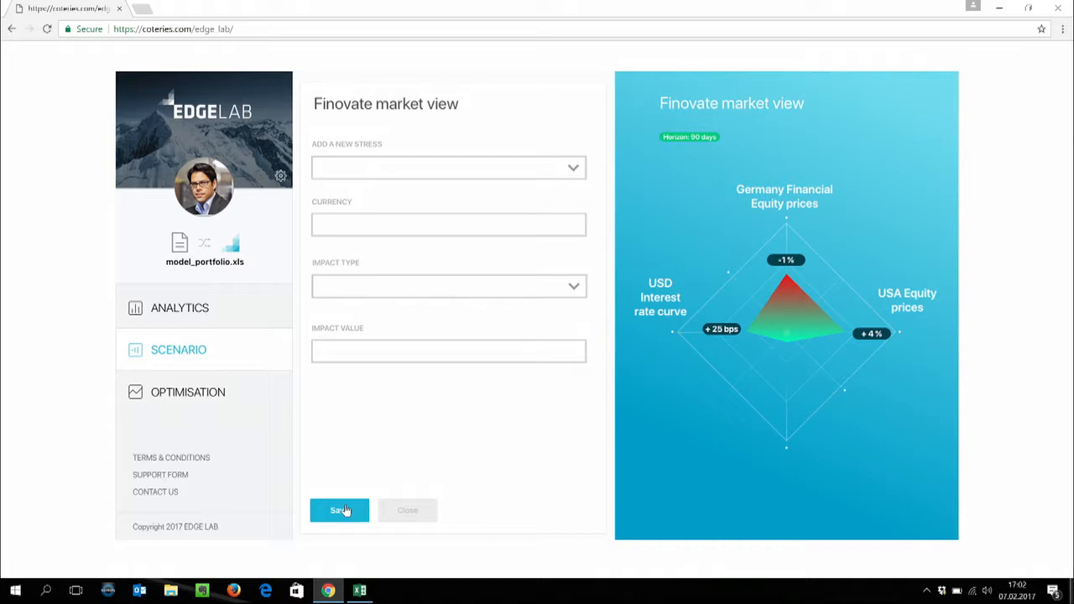
Step: Select Eurozone breakdown, US recession, US housing market crash and Deflation shock, apply them and run the scenario impact analysis
click(339, 511)
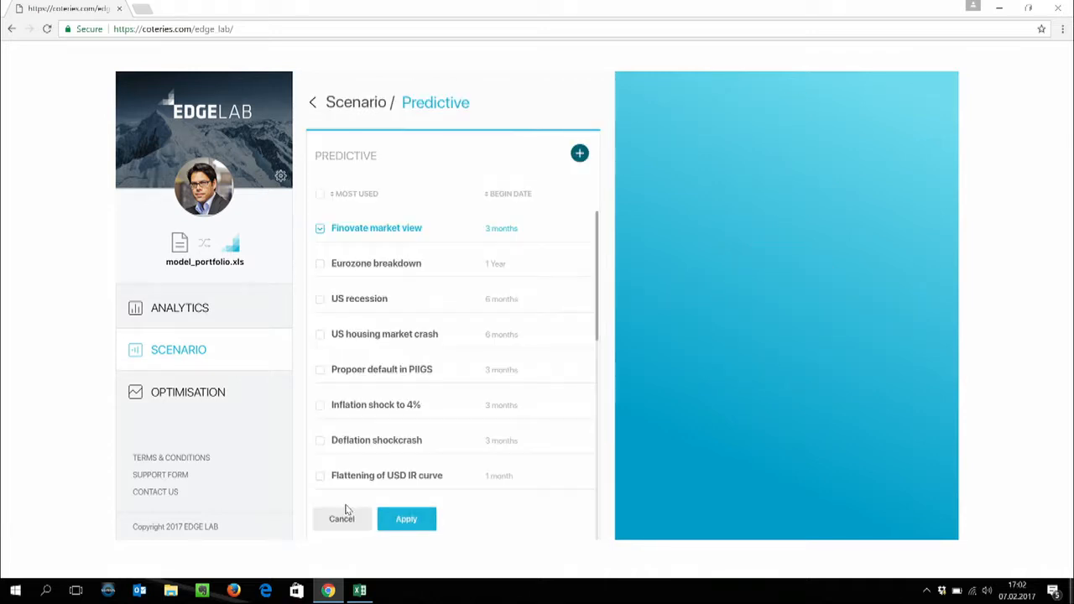
click(319, 194)
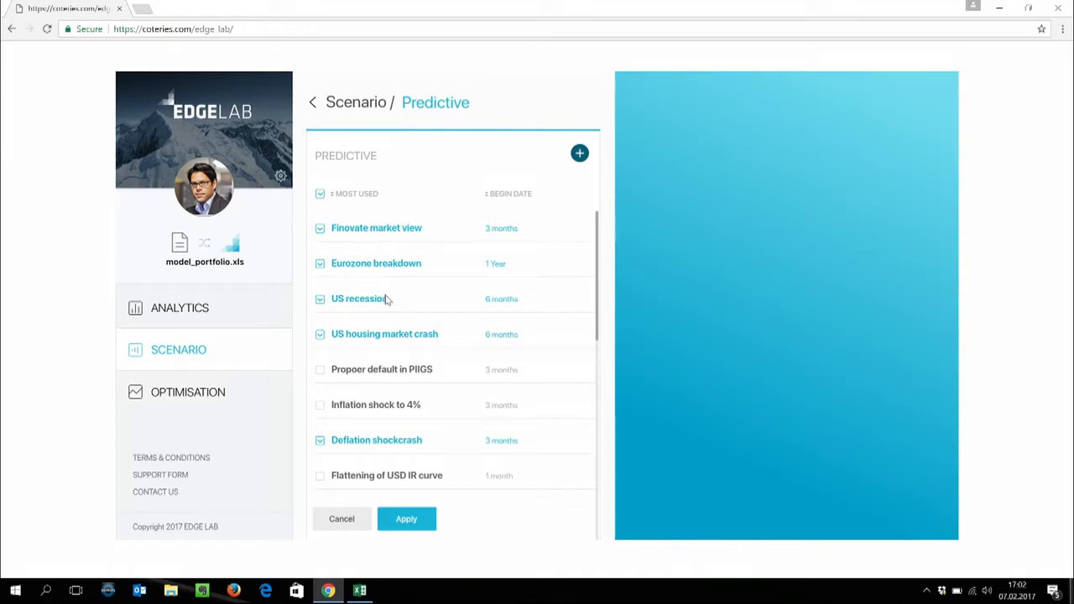
mouse_move(406, 519)
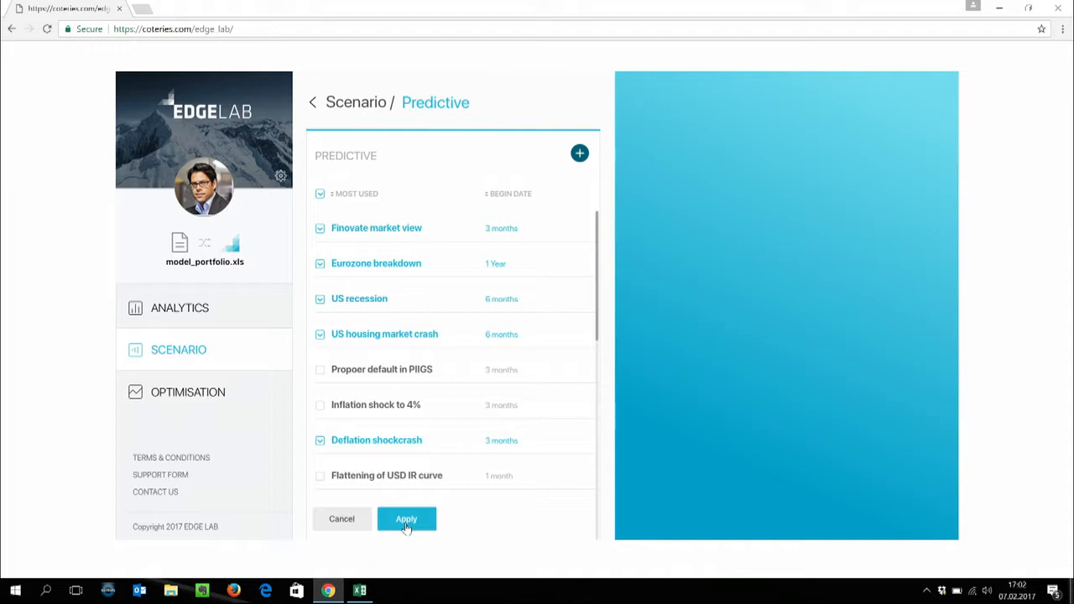
click(406, 518)
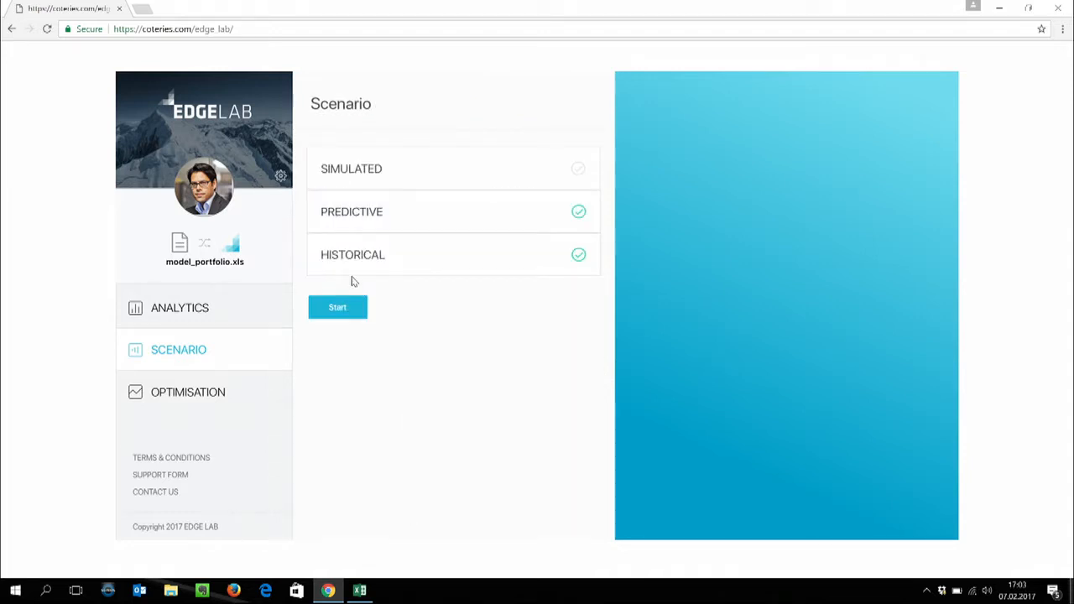
click(337, 307)
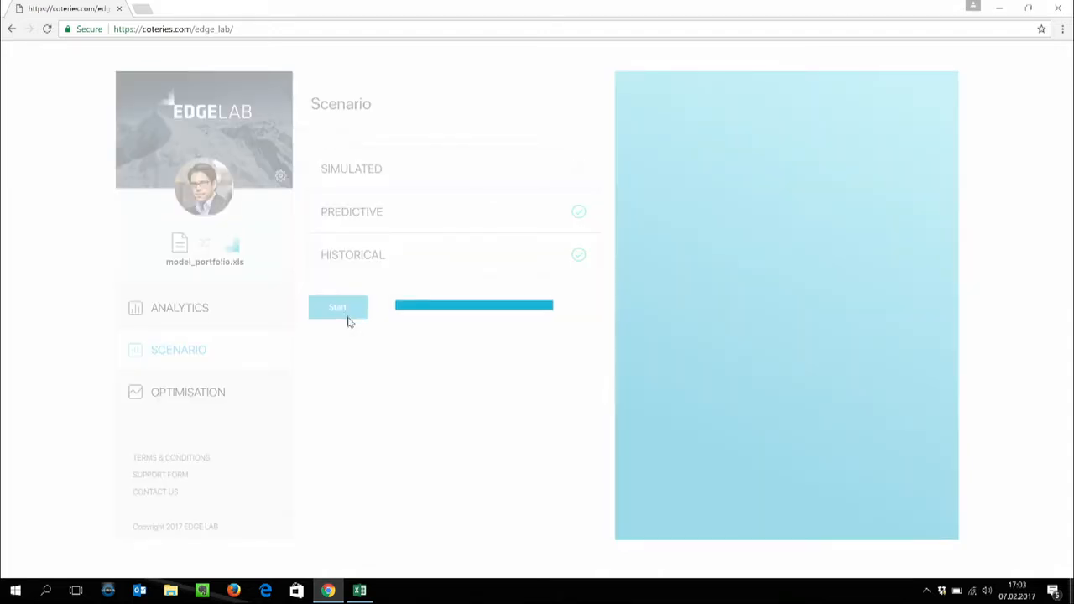
click(337, 307)
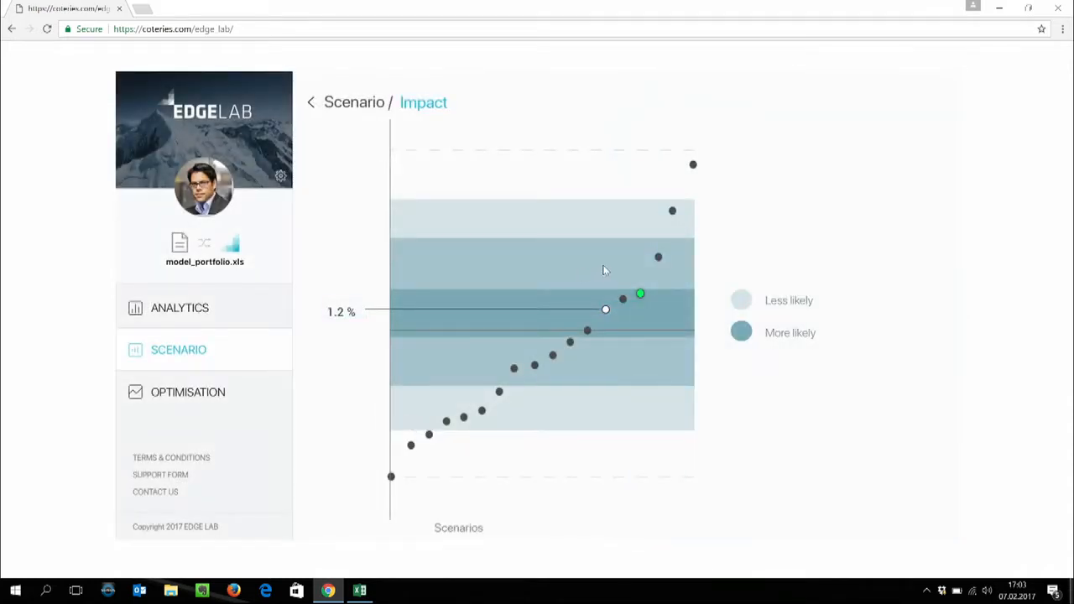
mouse_move(641, 295)
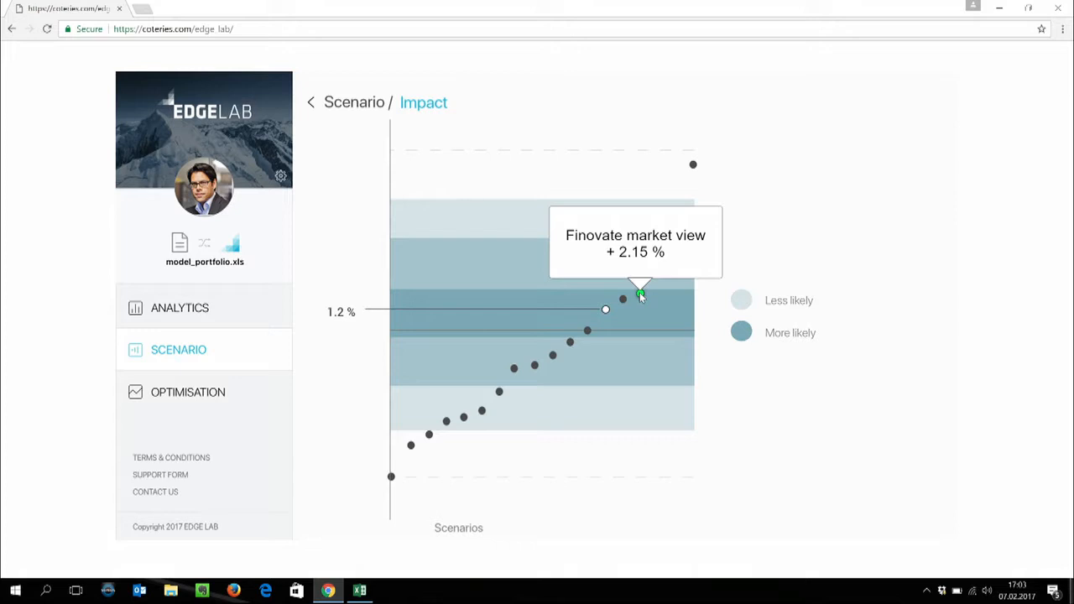
mouse_move(574, 390)
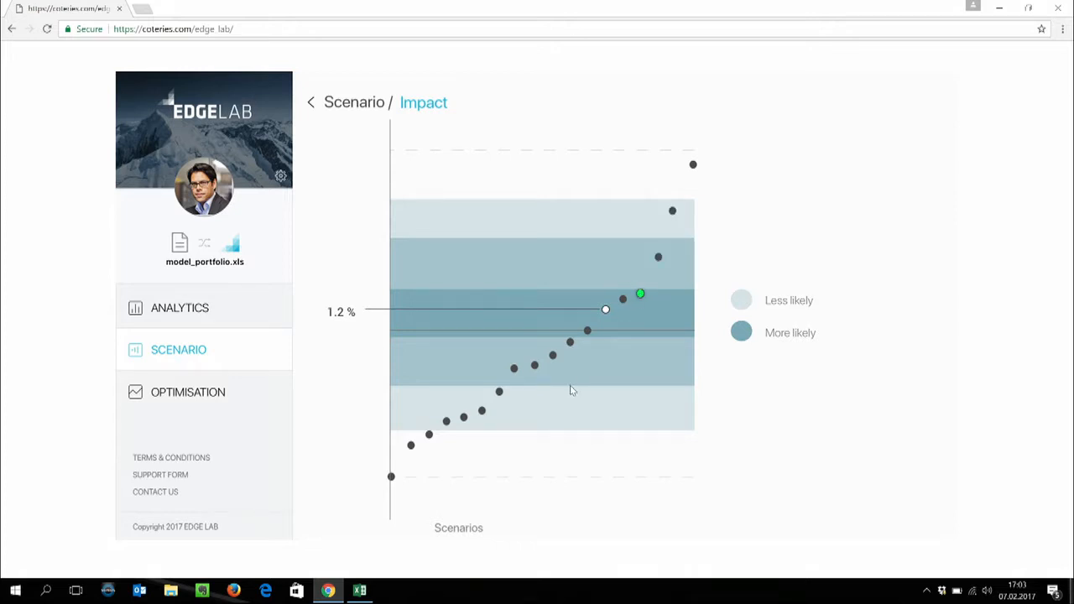
mouse_move(429, 433)
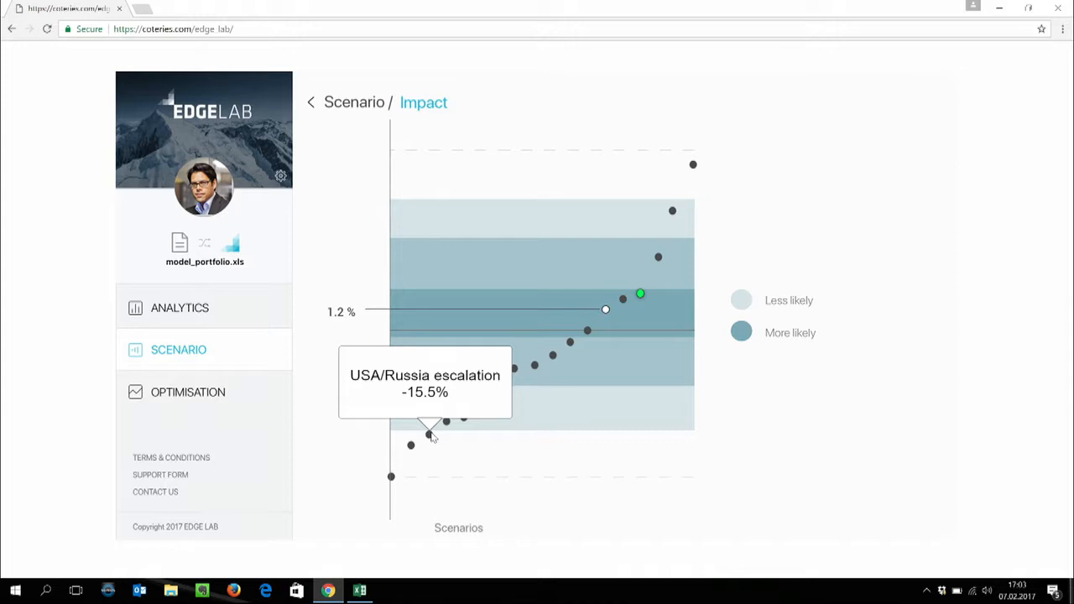
mouse_move(423, 447)
text(Fin)
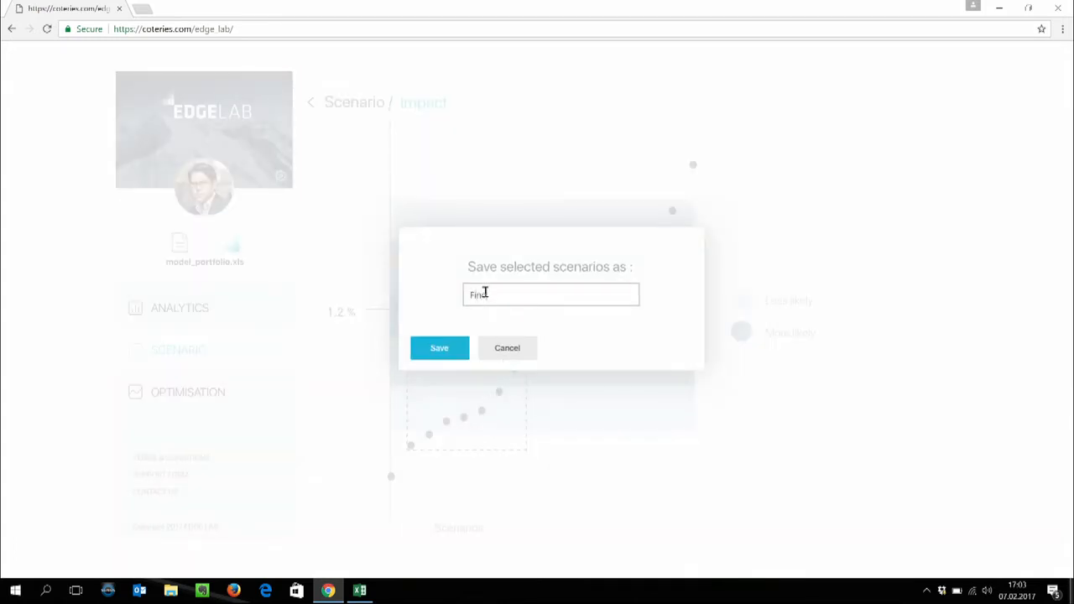
Step: Save the selection as 'Finovate stress', pick it on the impact chart and go to Optimisation
text(ate stress)
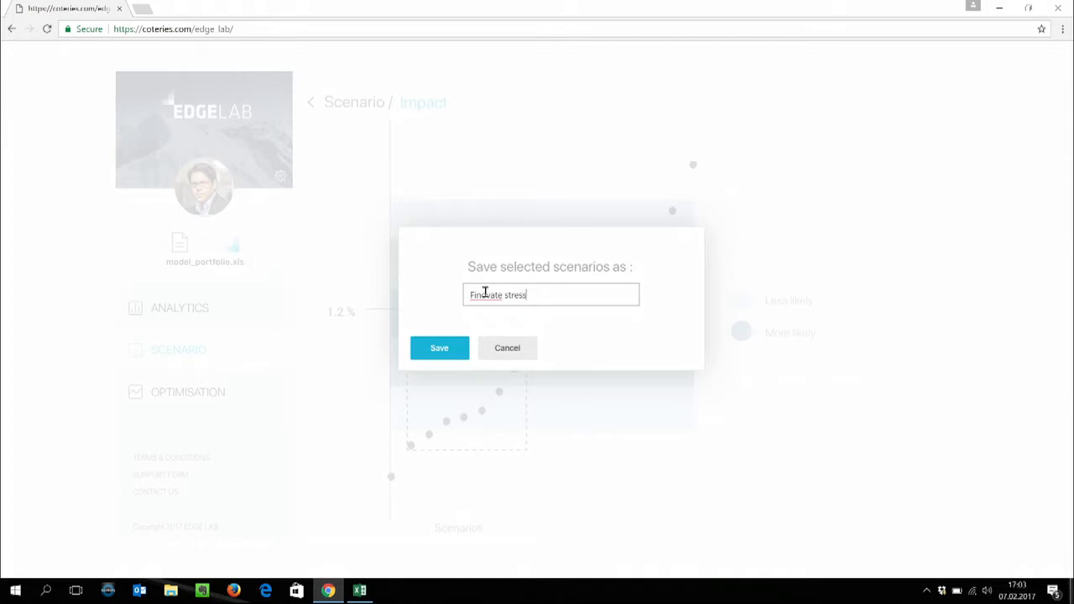
click(440, 348)
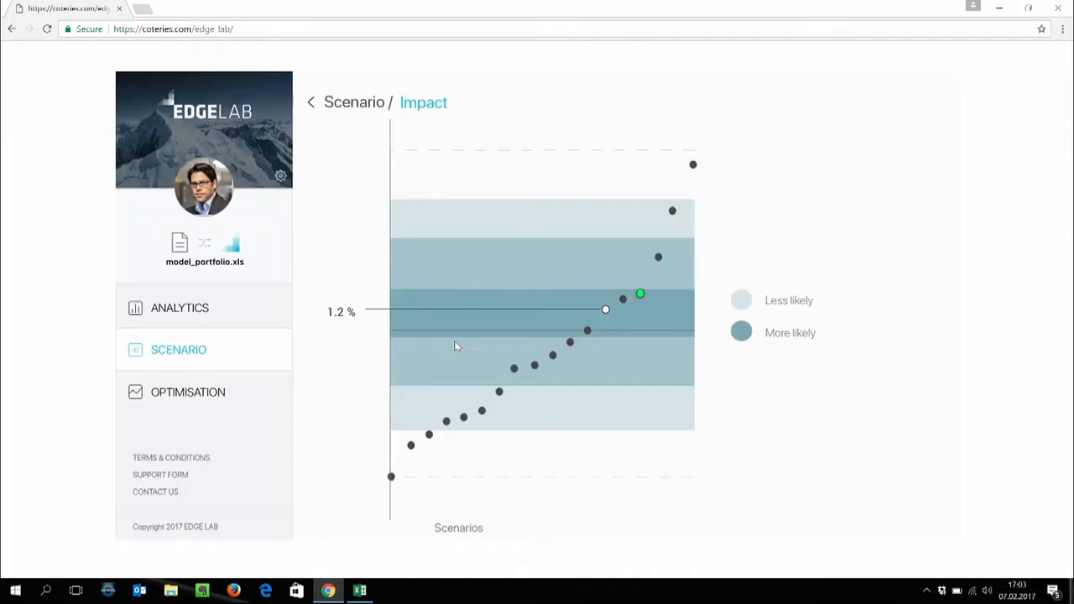
click(188, 393)
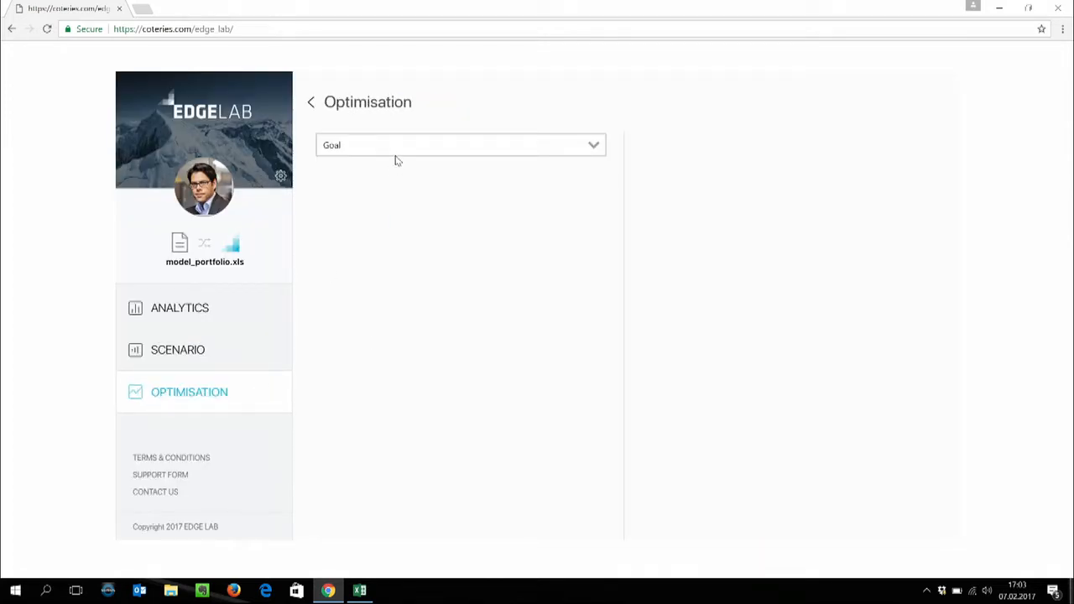
Step: Set the optimisation goal to Hedge
click(459, 144)
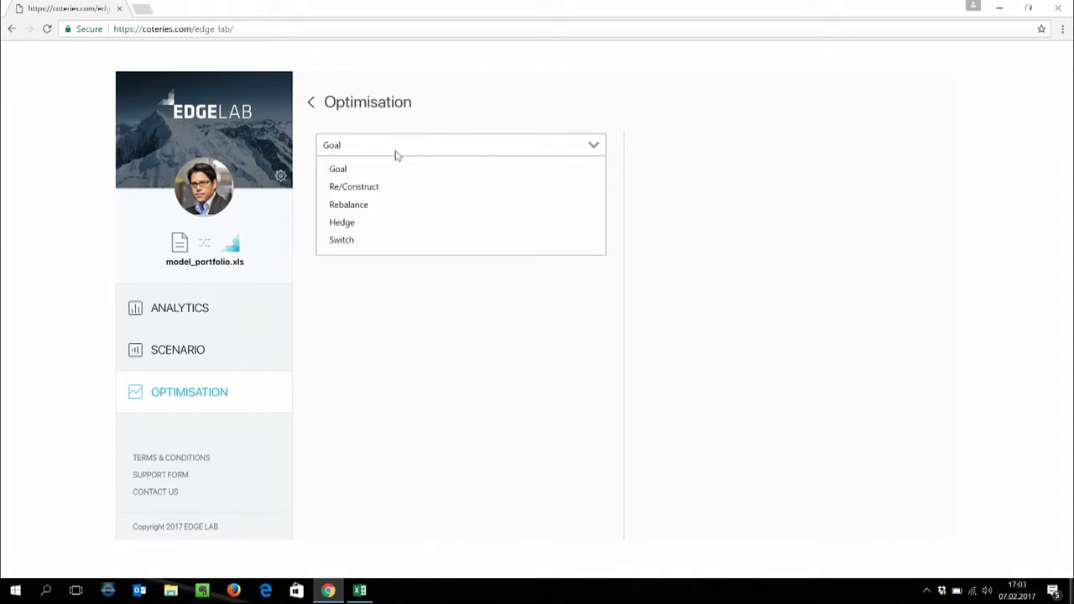
mouse_move(343, 222)
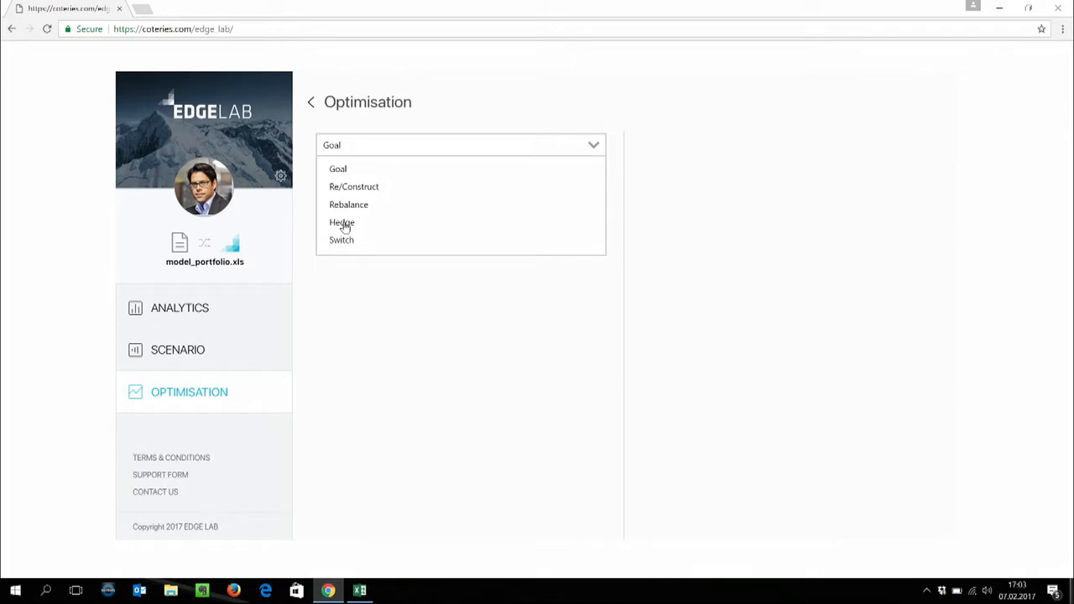
click(342, 222)
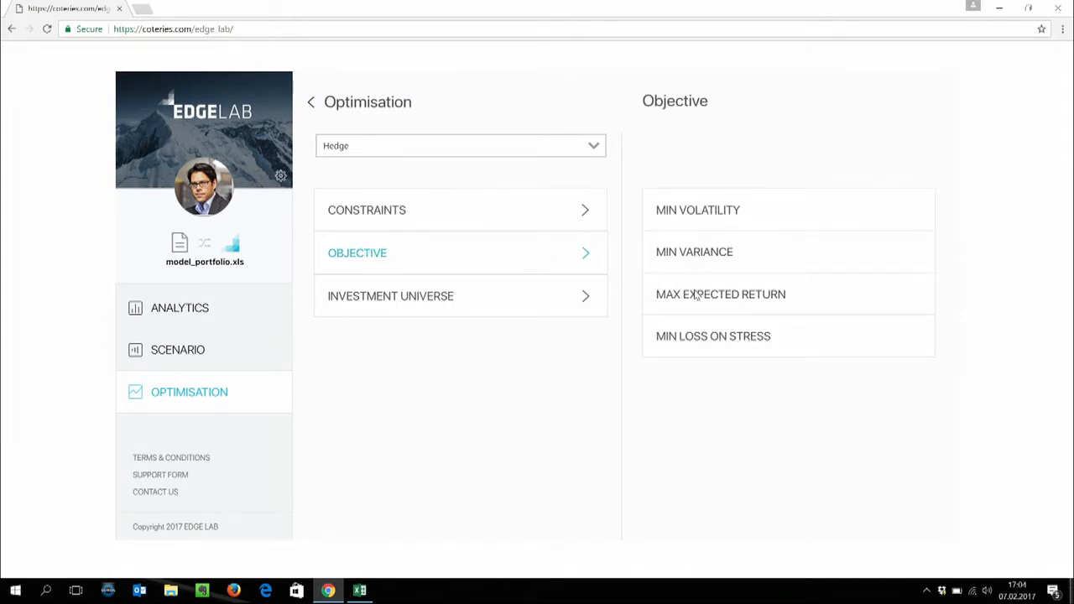
mouse_move(663, 271)
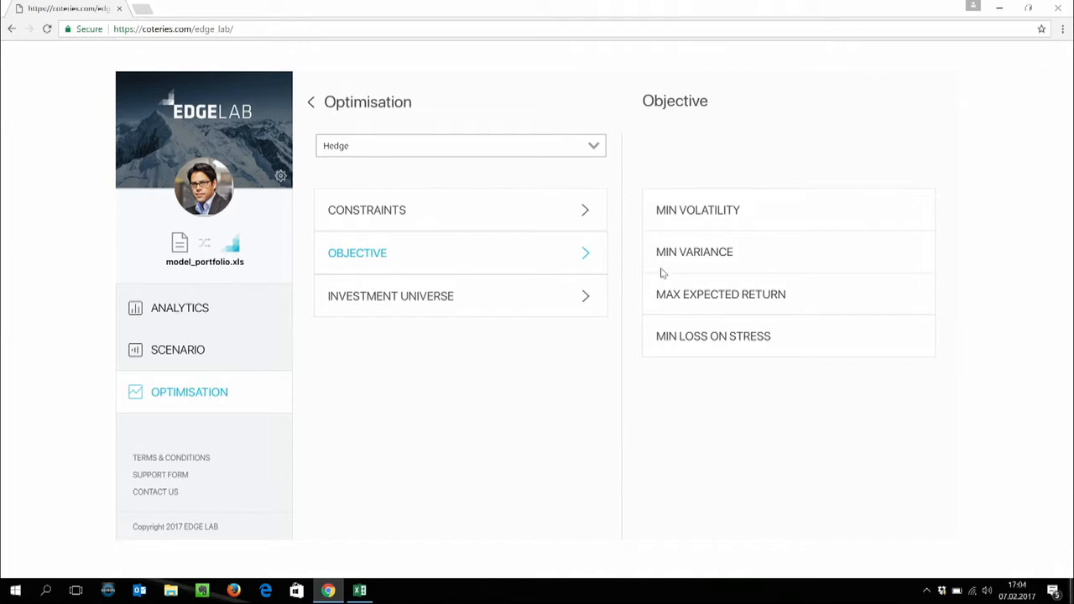
mouse_move(607, 243)
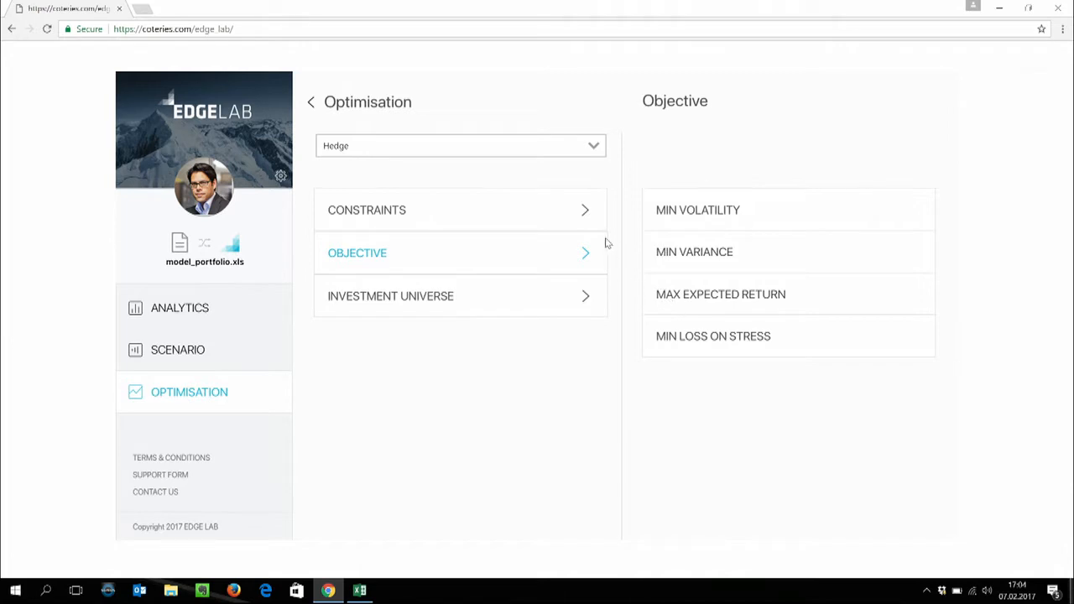
mouse_move(578, 212)
text(7)
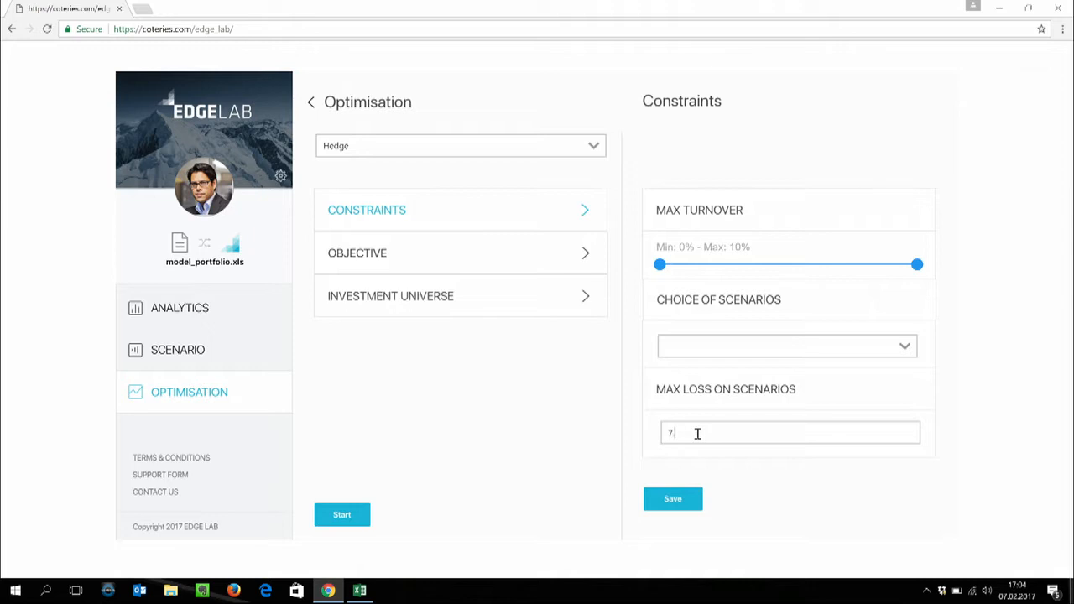
Step: Constrain max loss on scenarios to 7.5% and lower max turnover, save and start the hedge optimisation
text(.5%)
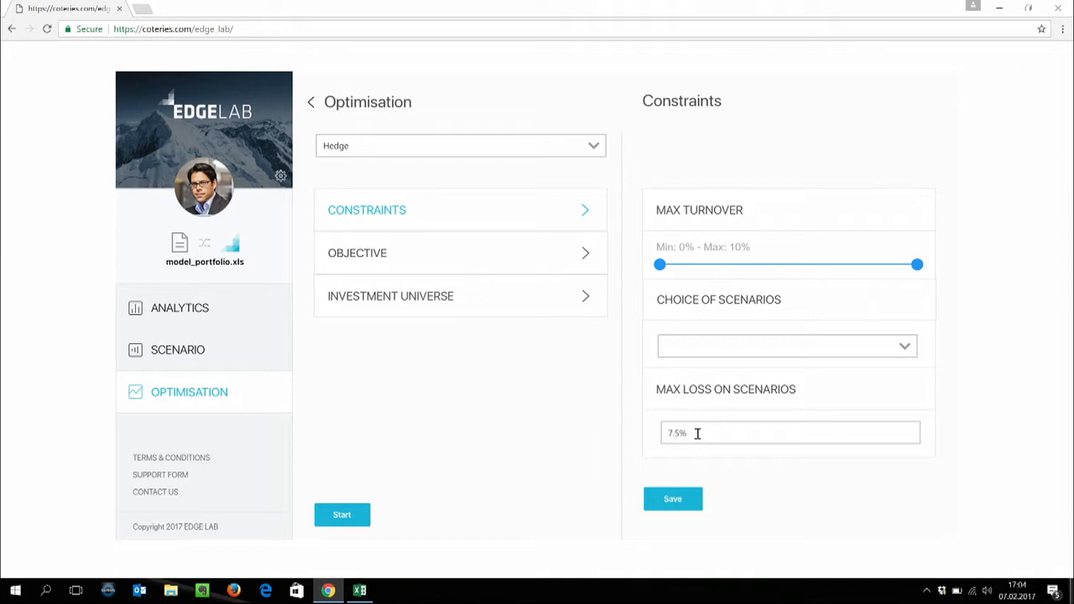
mouse_move(778, 287)
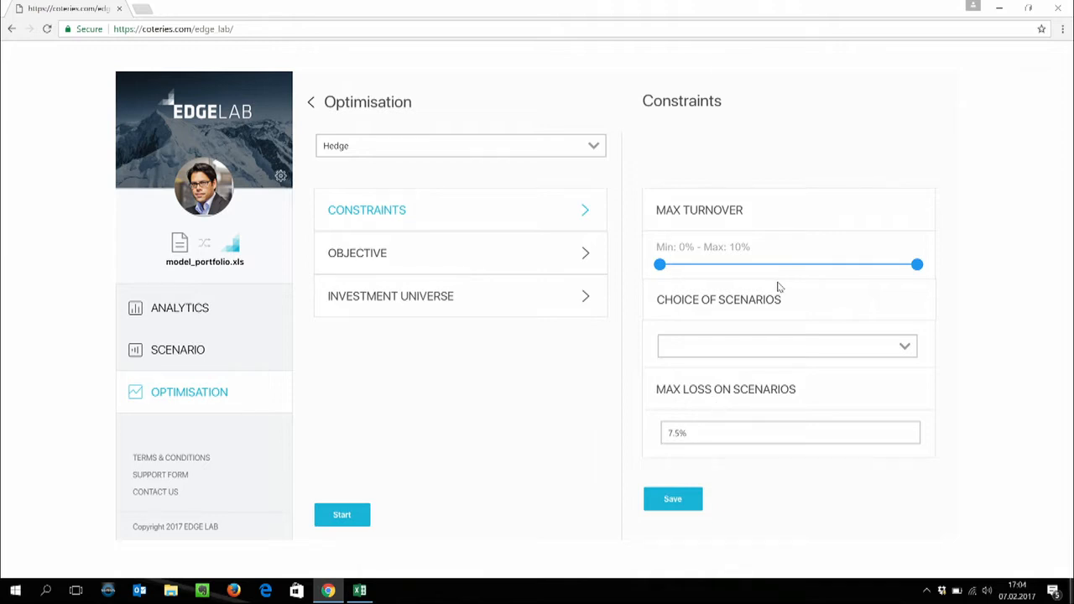
drag(916, 266, 871, 265)
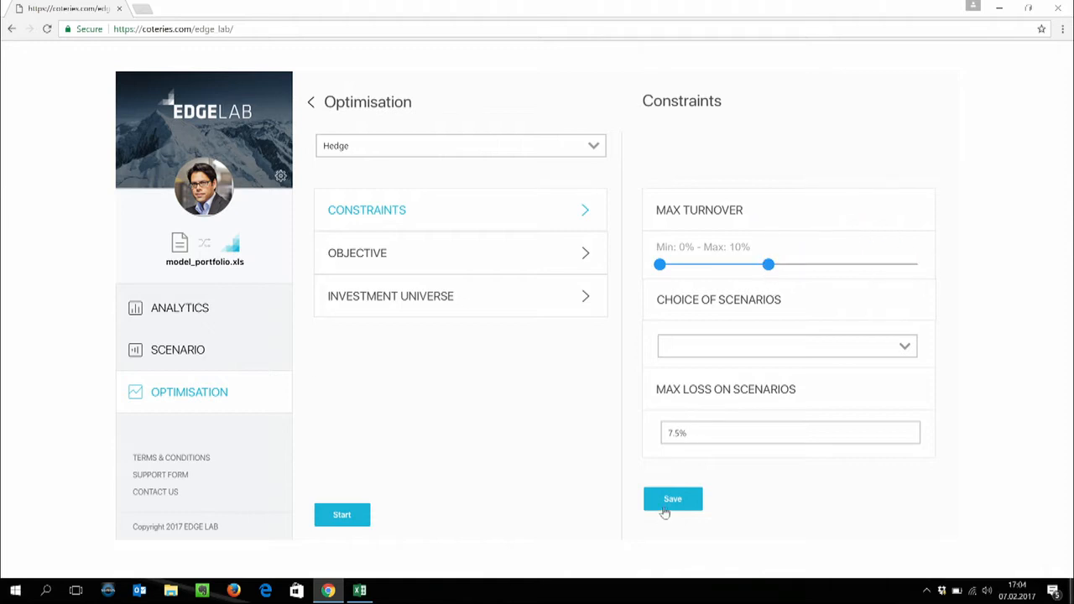
click(671, 498)
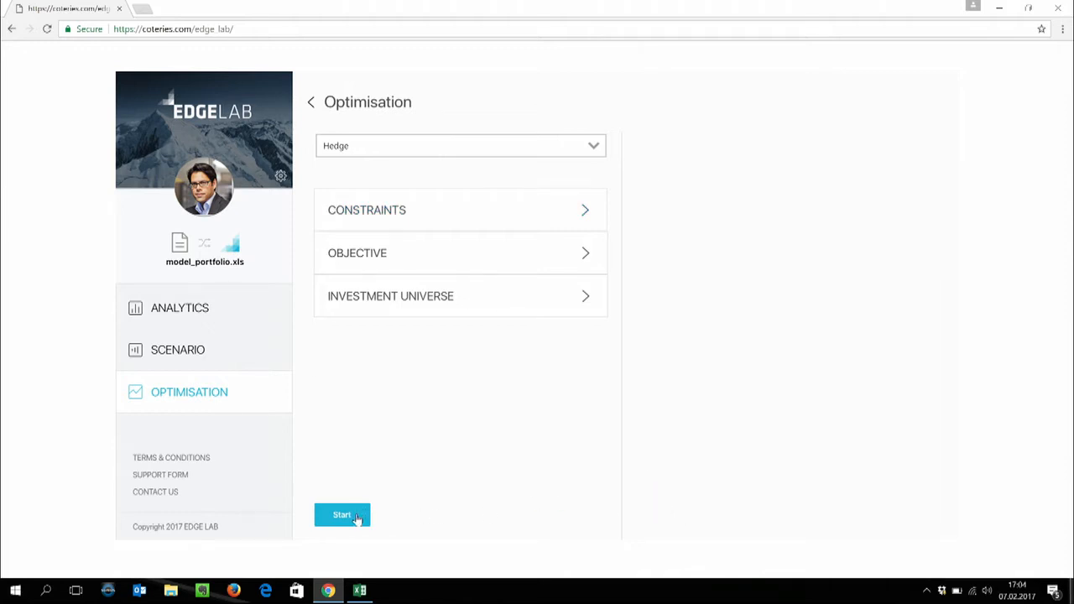
click(343, 514)
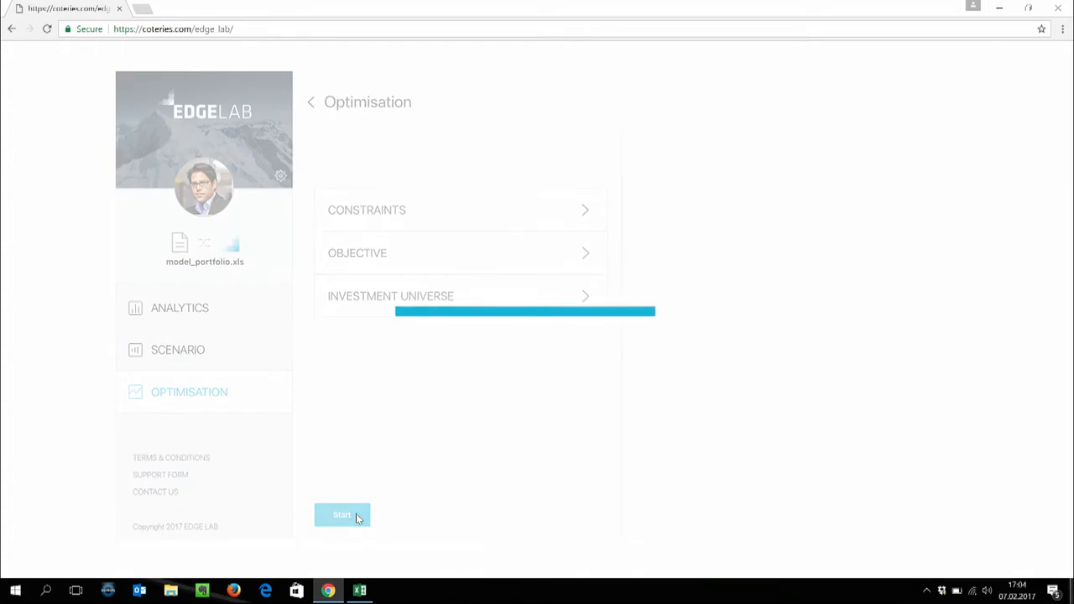
click(343, 514)
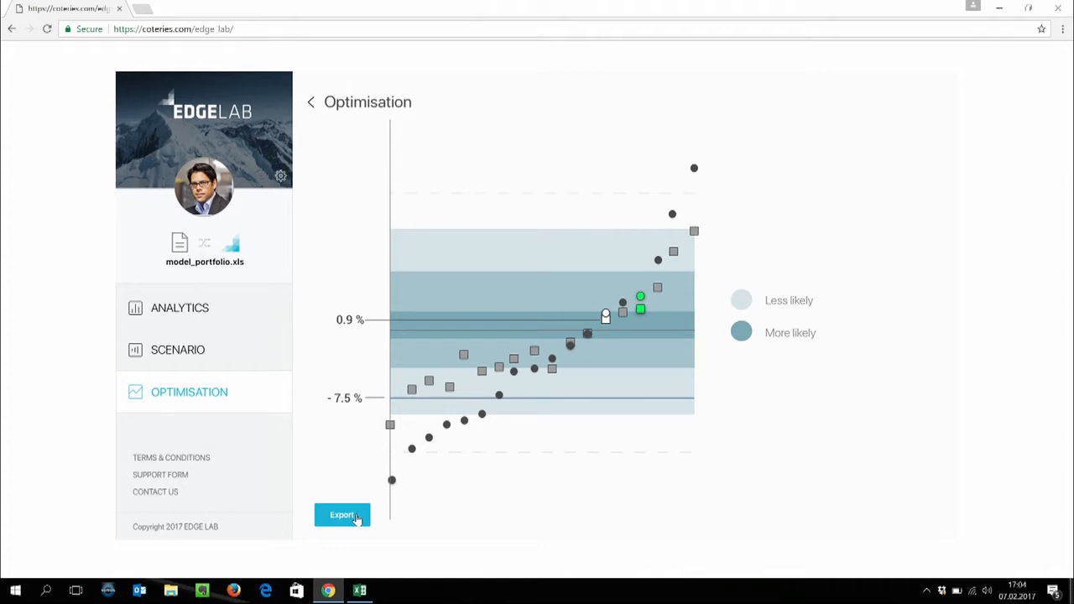
mouse_move(396, 525)
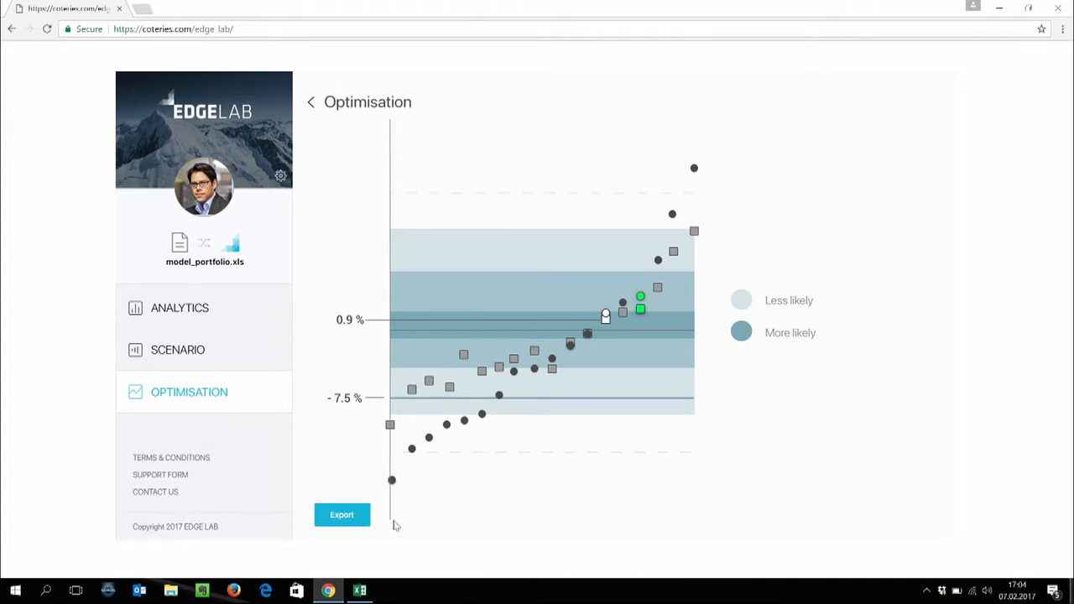
mouse_move(516, 494)
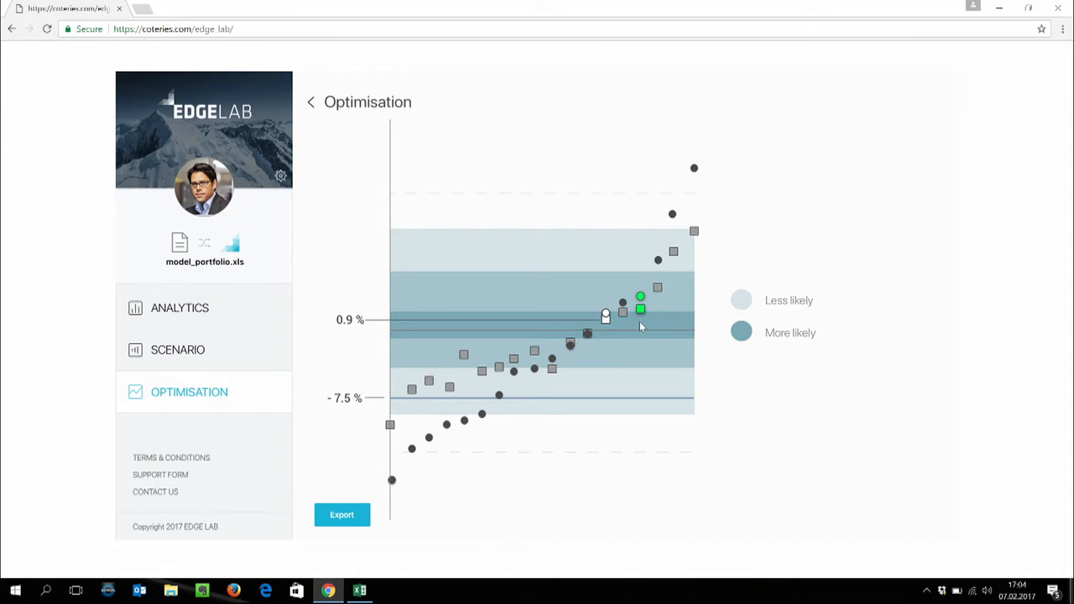
mouse_move(644, 329)
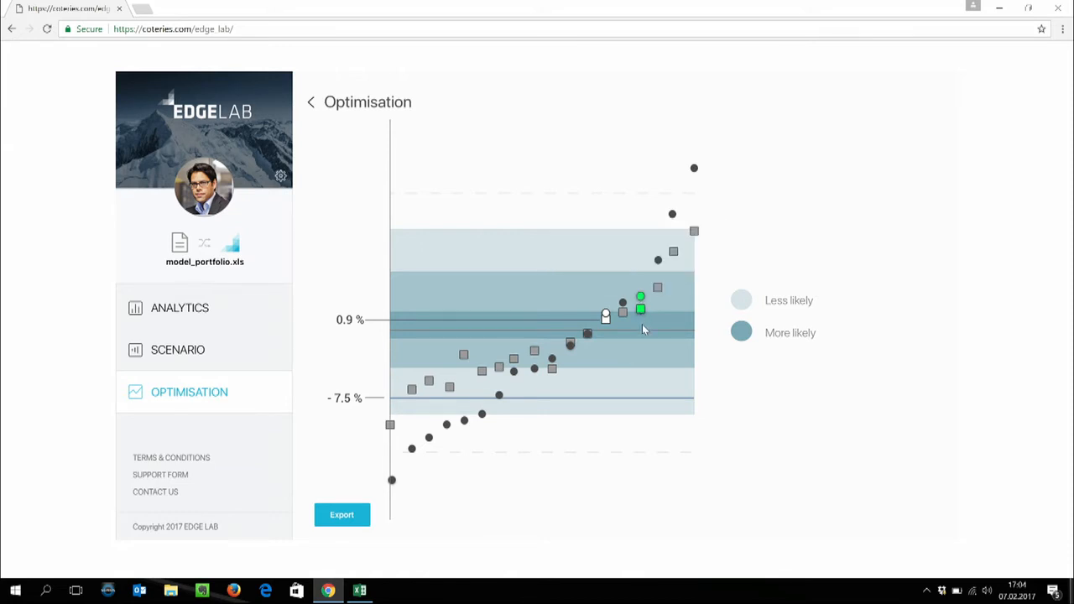
mouse_move(400, 416)
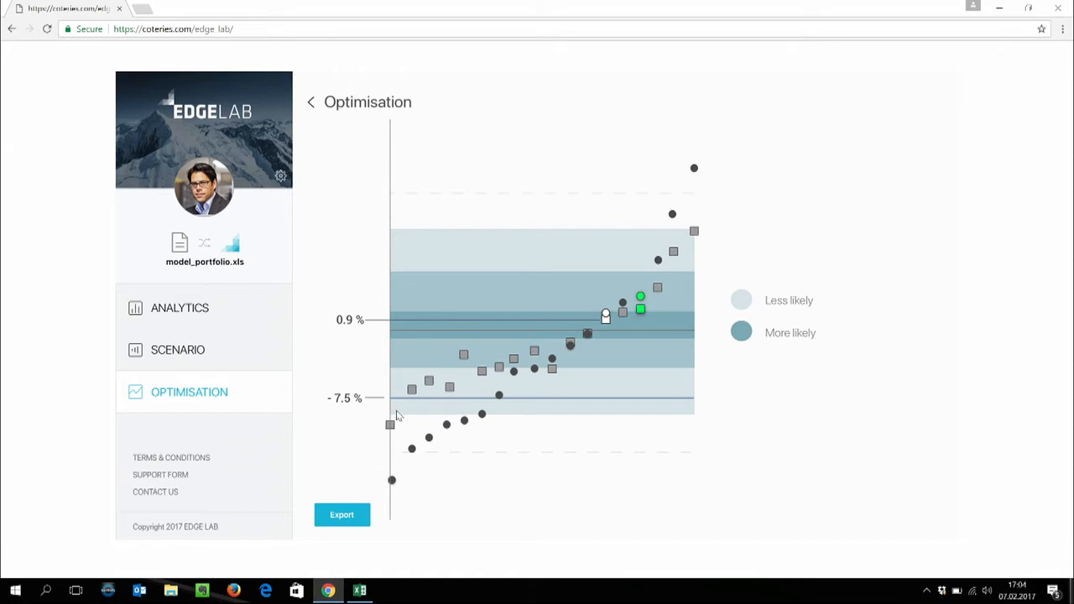
mouse_move(413, 419)
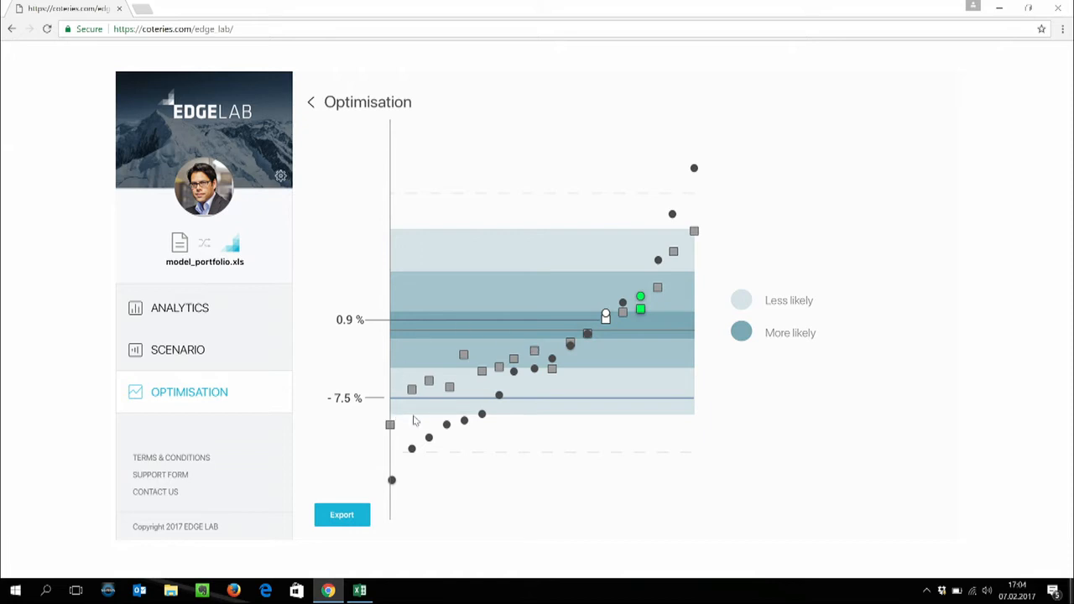
mouse_move(343, 514)
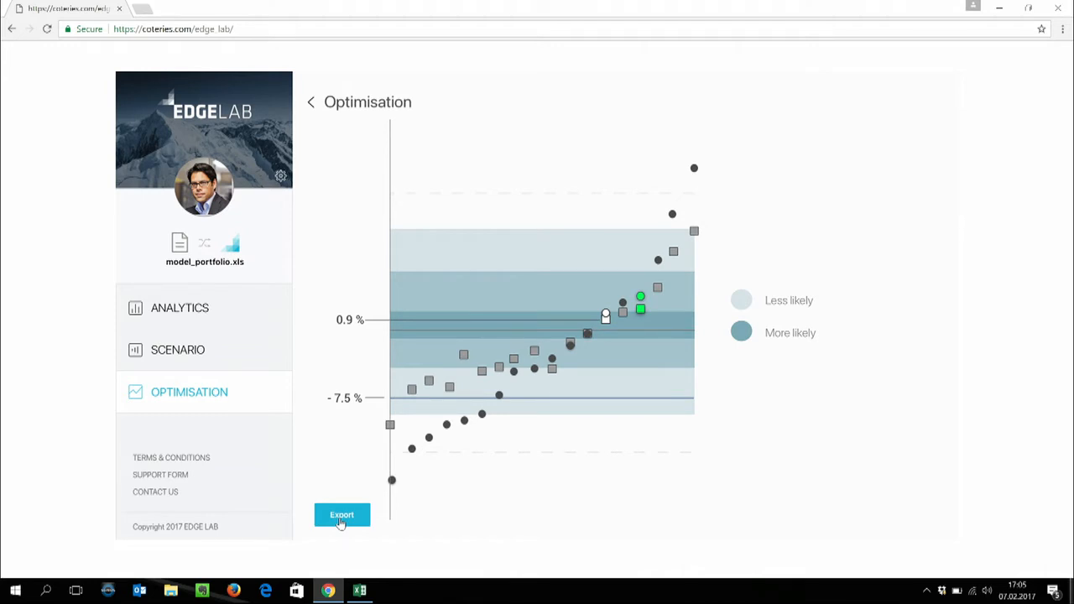
Step: Export the optimised hedge portfolio as an .xlsx trade list and open it in Excel
click(342, 513)
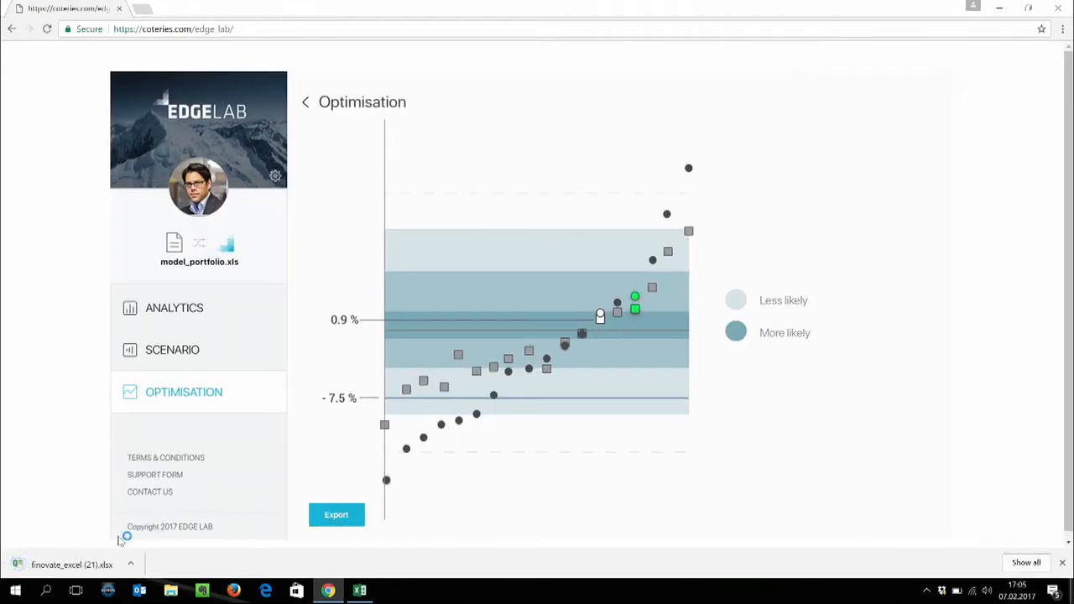
click(70, 564)
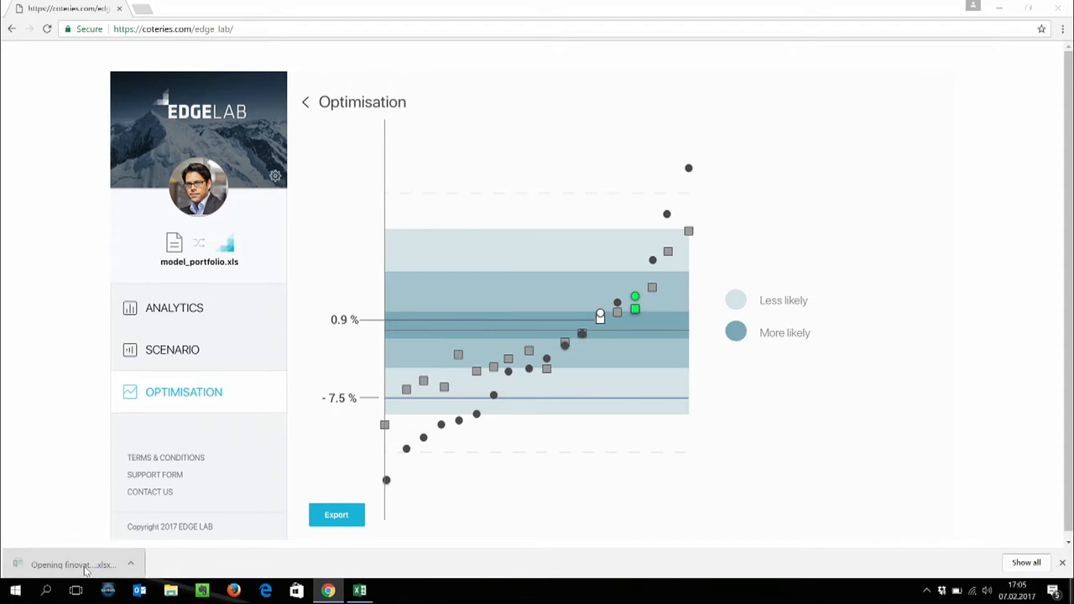
click(70, 564)
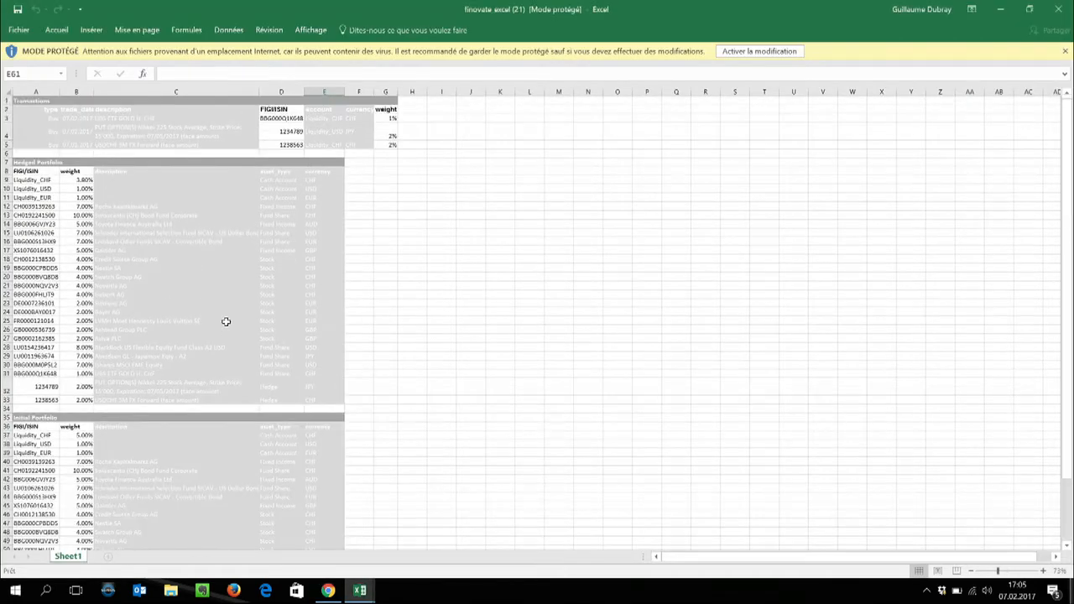
mouse_move(265, 124)
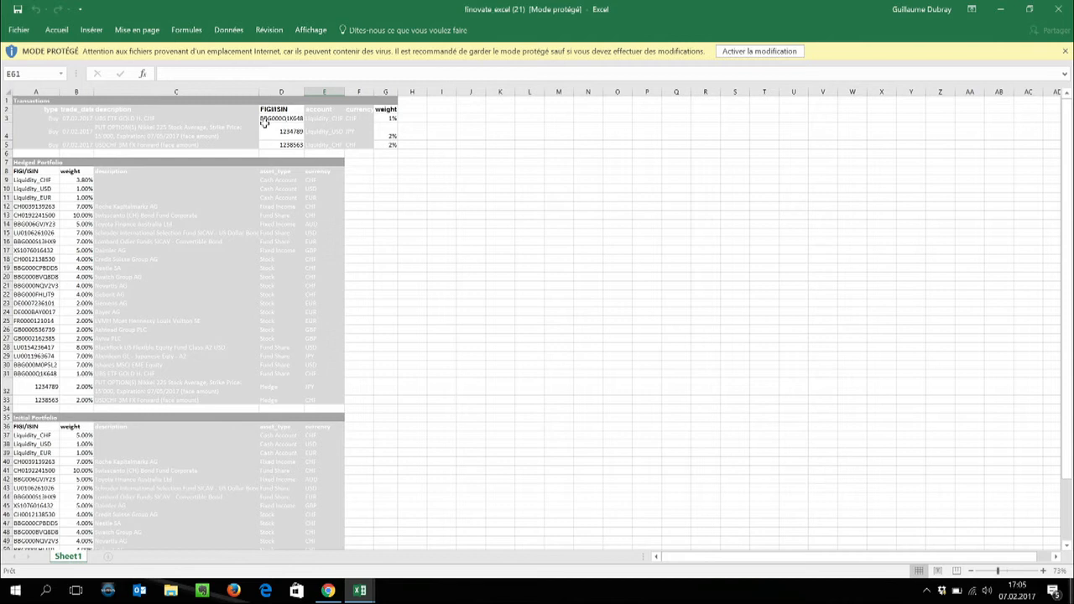
mouse_move(1057, 9)
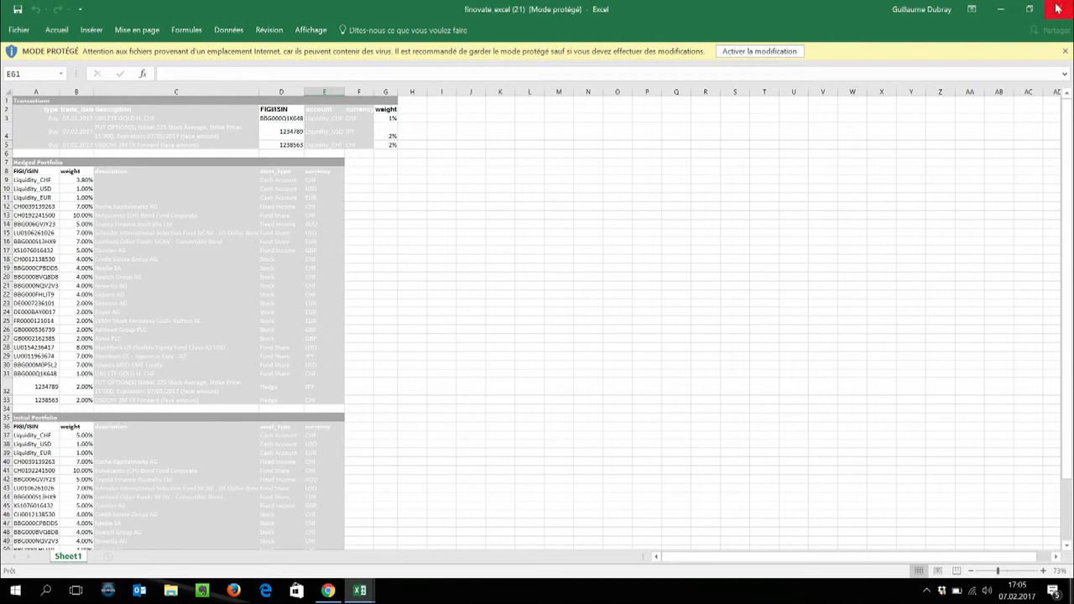